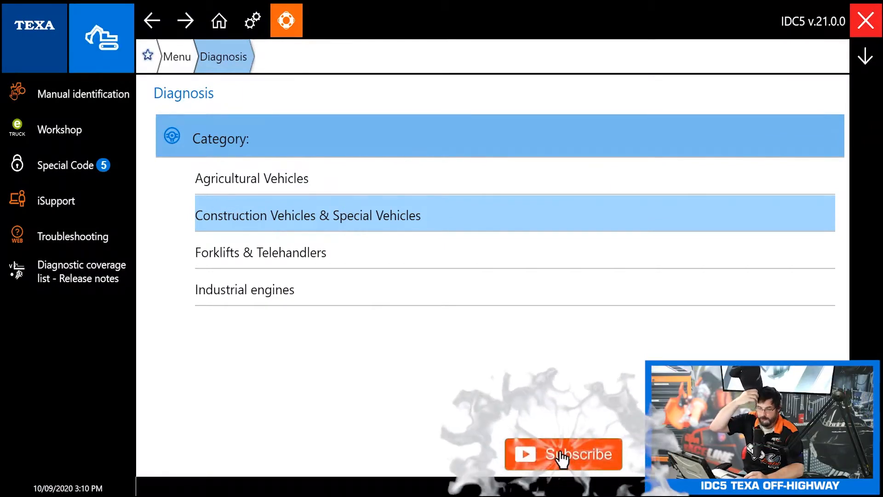
- Find the YANMAR vehicle and save its first service appointment for 13/10/2020
{"action": "left_click", "coordinate": [563, 454]}
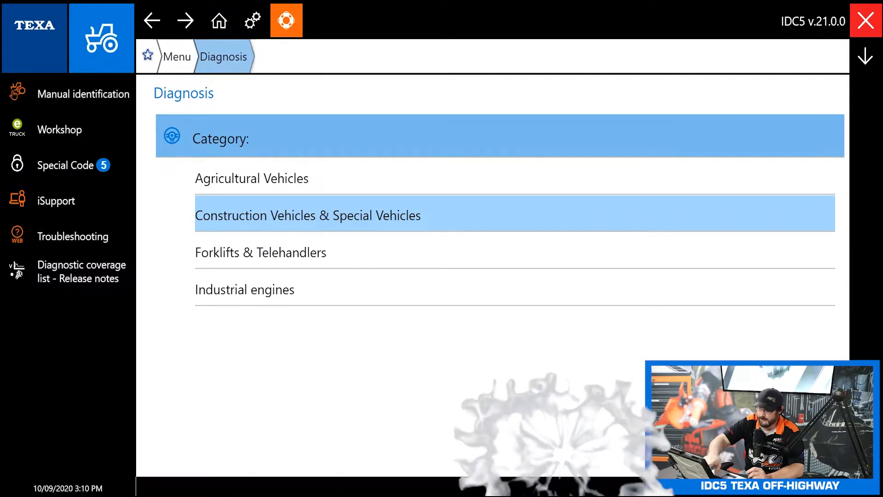
{"action": "left_click", "coordinate": [252, 178]}
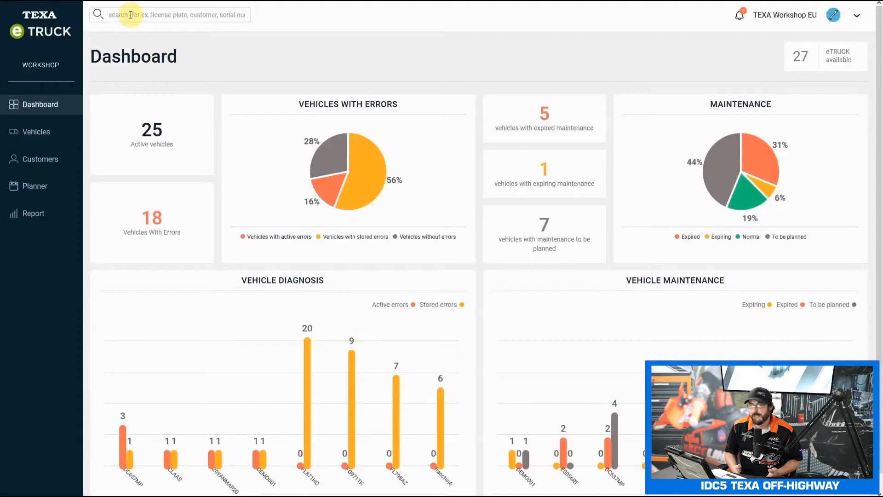
{"action": "type", "text": "yanmar"}
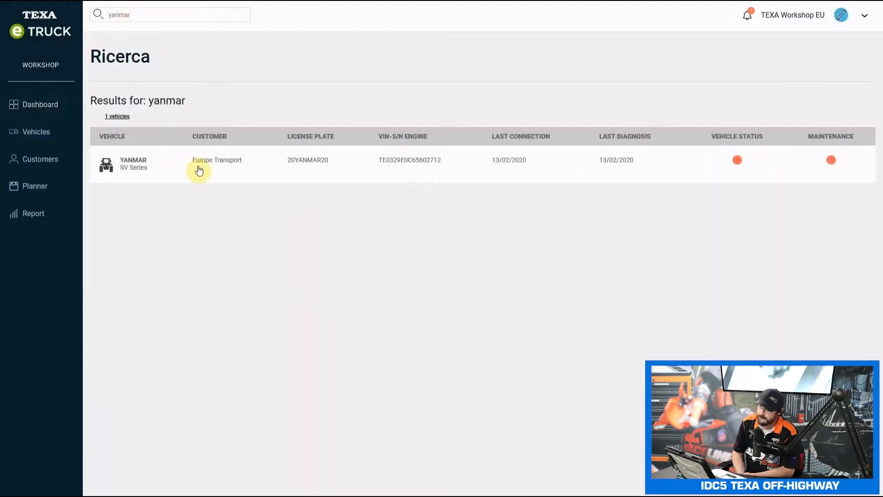
{"action": "left_click", "coordinate": [133, 163]}
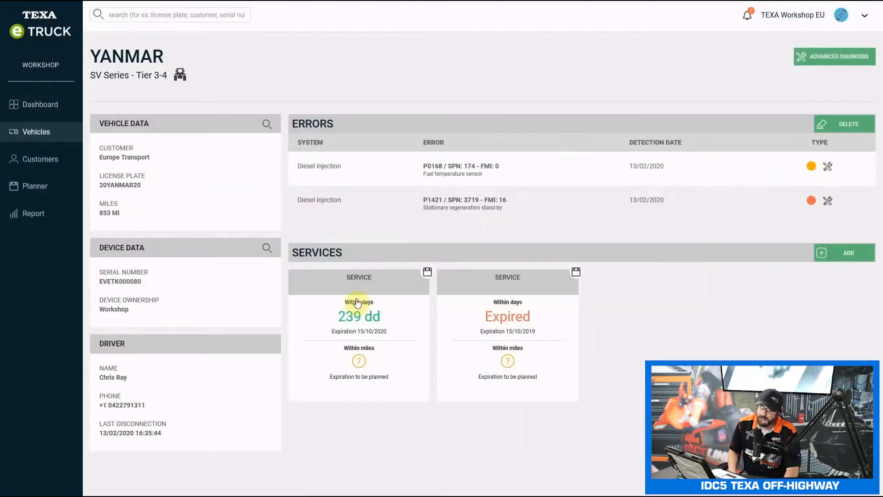
{"action": "left_click", "coordinate": [359, 316]}
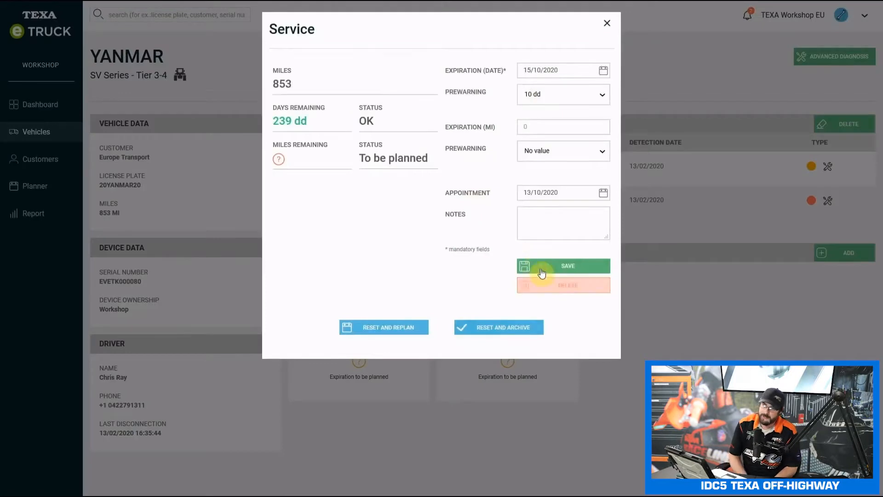
{"action": "left_click", "coordinate": [562, 265]}
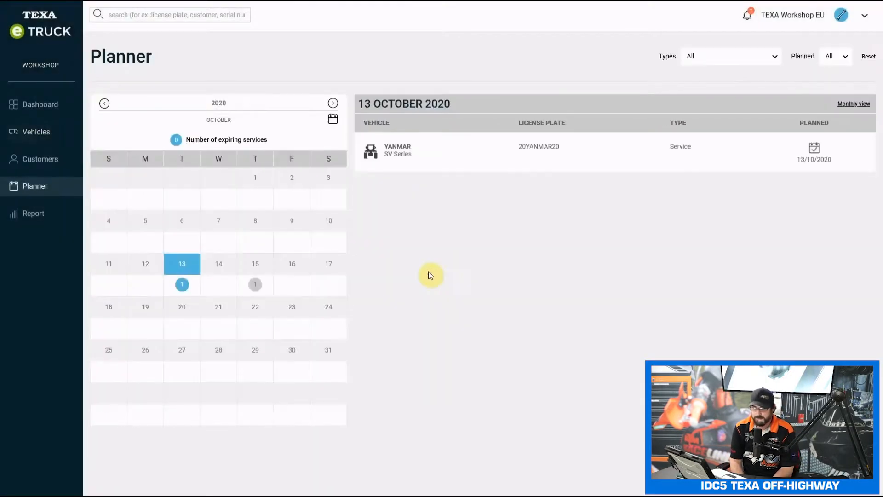
- Browse the Europe Transport fleet, reopen the YANMAR vehicle and launch Advanced Diagnosis
{"action": "left_click", "coordinate": [40, 159]}
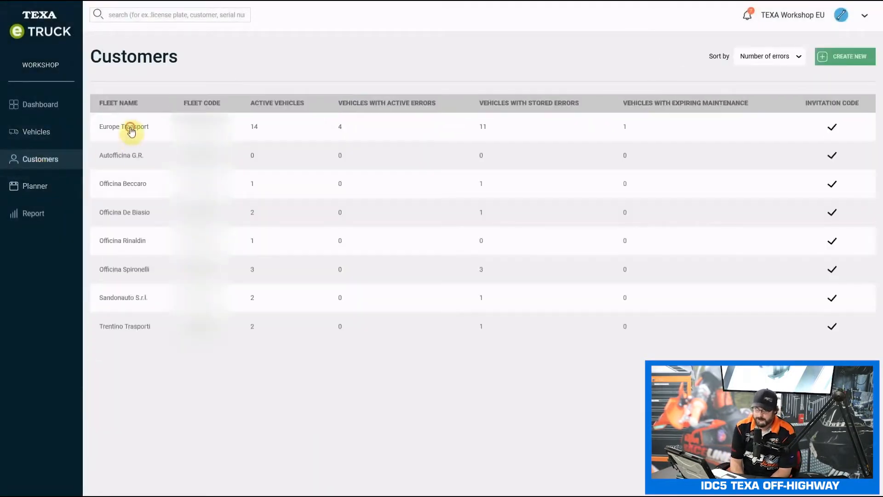
{"action": "left_click", "coordinate": [124, 126]}
{"action": "type", "text": "yanmar"}
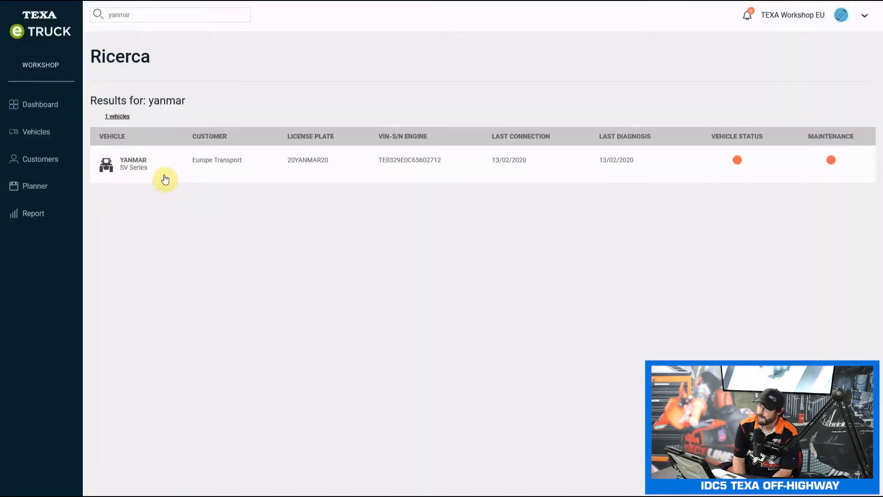
{"action": "left_click", "coordinate": [133, 164]}
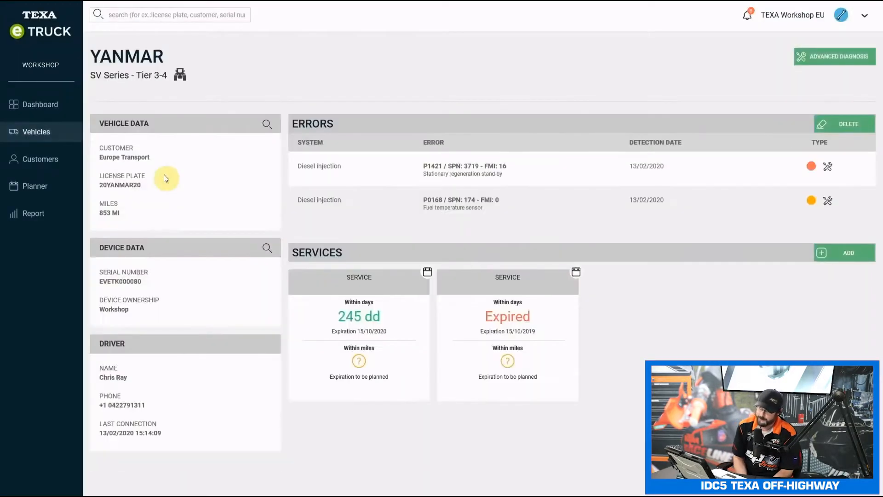
{"action": "mouse_move", "coordinate": [461, 210]}
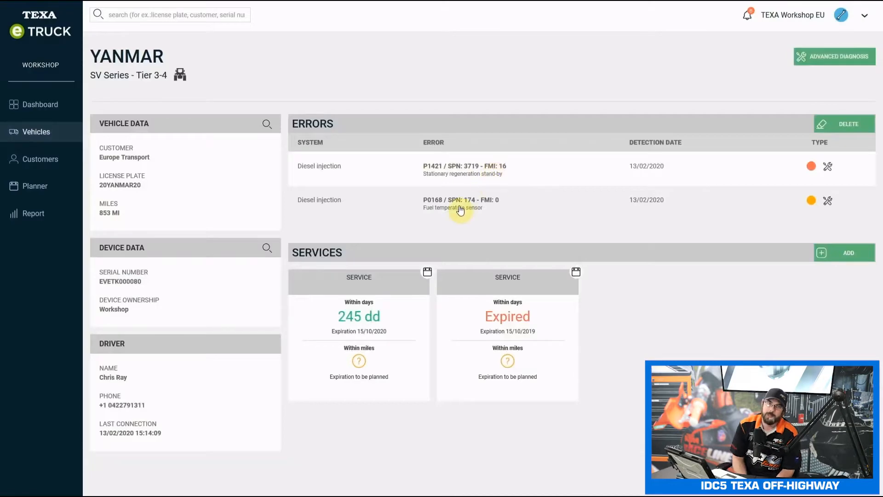
{"action": "mouse_move", "coordinate": [833, 57]}
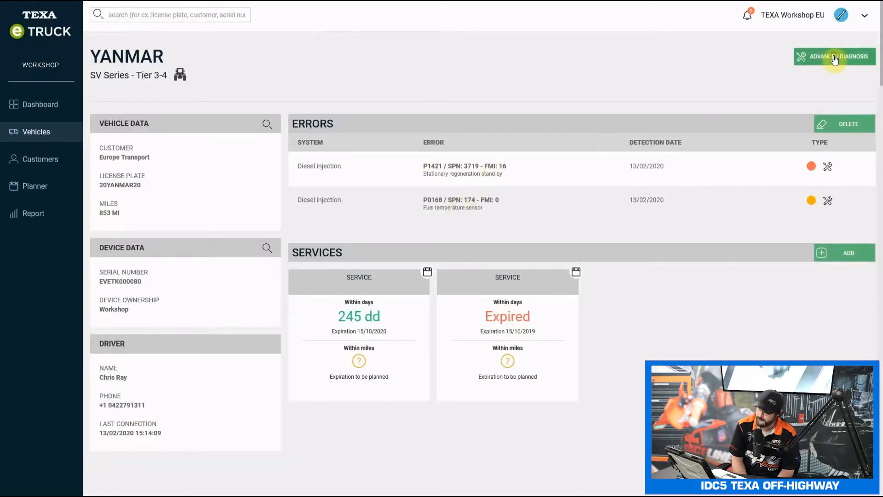
{"action": "left_click", "coordinate": [834, 56]}
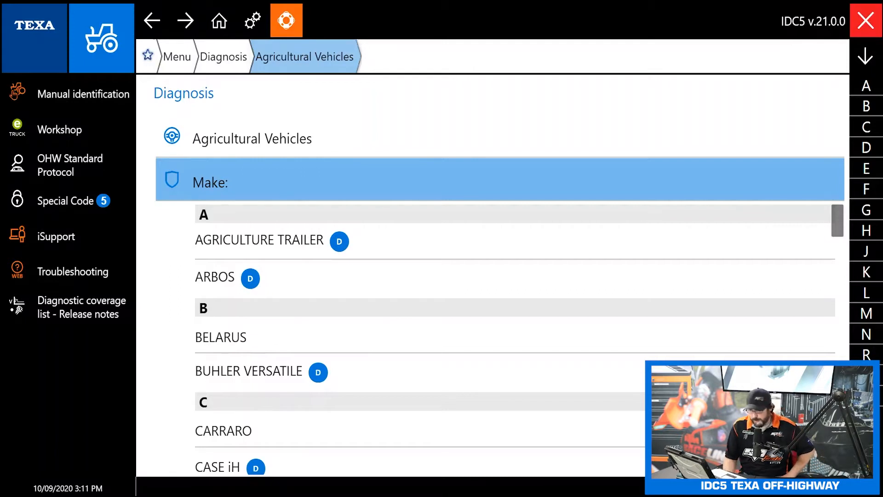
- View Special Code off-line status: 5 adjustments available, enabled, expiring 11/09/2020
{"action": "left_click", "coordinate": [101, 38]}
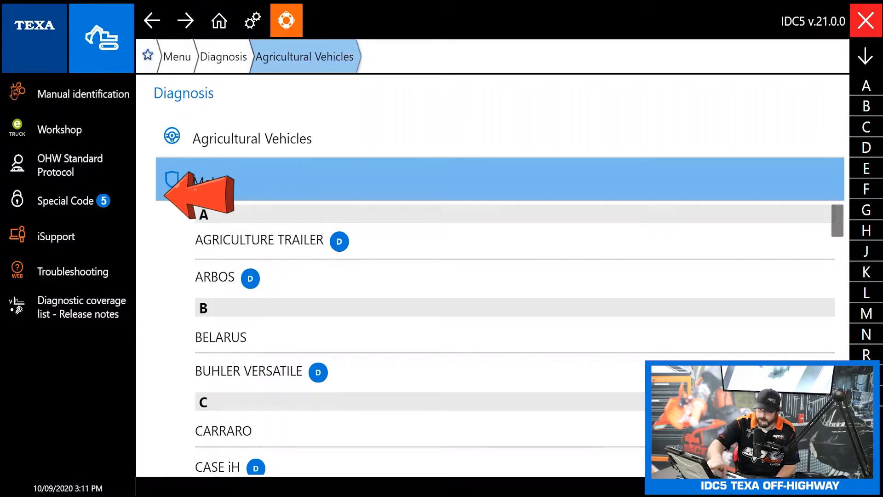
{"action": "left_click", "coordinate": [65, 201]}
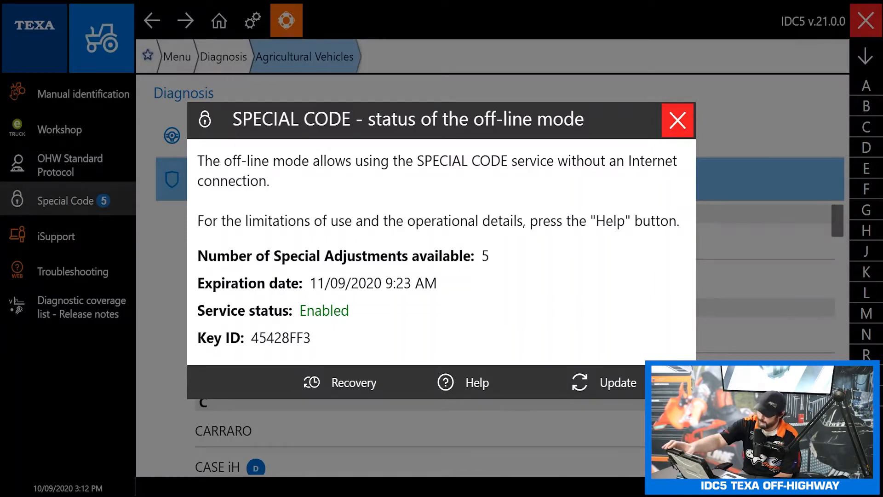
- Close the Special Code status and select make JOHN DEERE, model 7R Series
{"action": "left_click", "coordinate": [677, 120]}
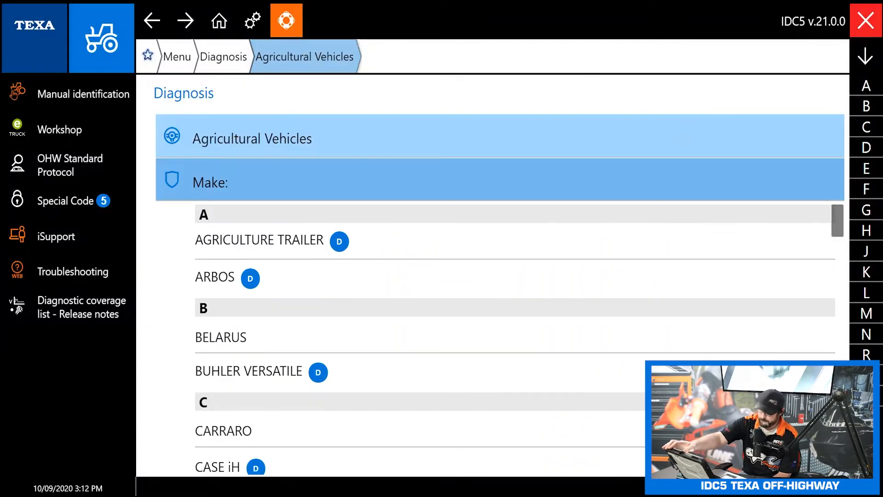
{"action": "left_click", "coordinate": [101, 38]}
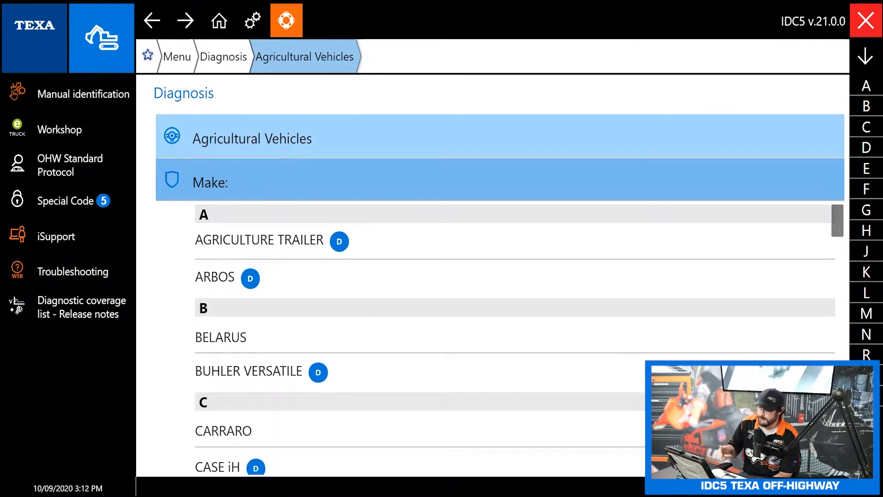
{"action": "scroll", "scroll_direction": "down", "scroll_amount": 3}
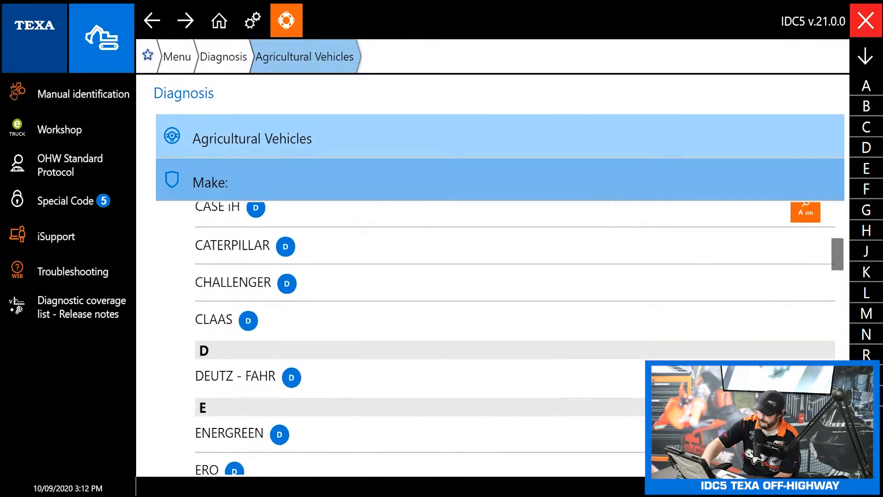
{"action": "scroll", "scroll_direction": "down", "scroll_amount": 3}
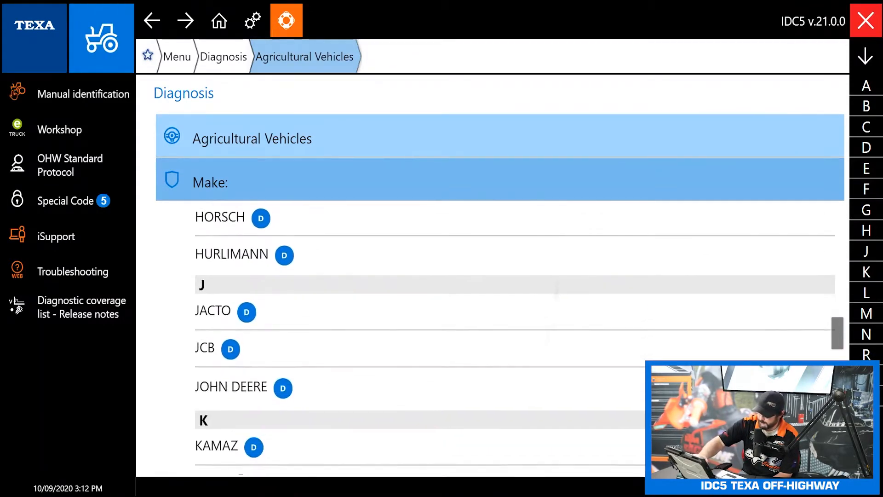
{"action": "left_click", "coordinate": [230, 387]}
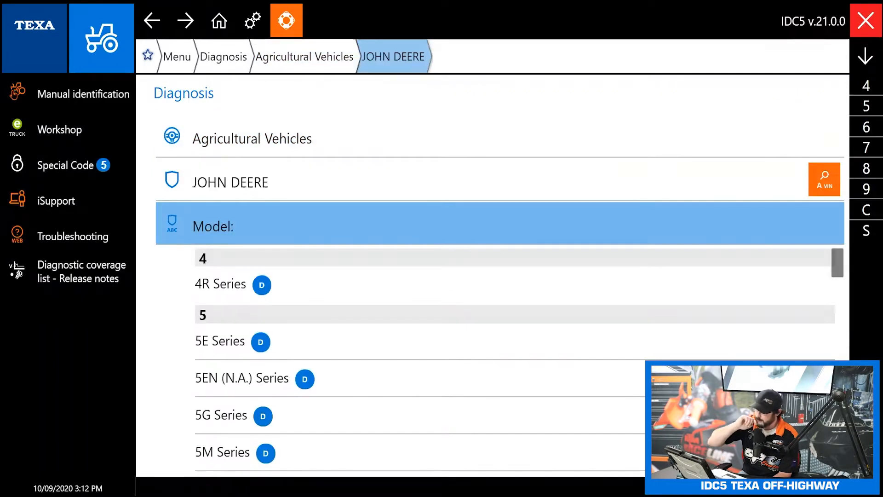
{"action": "scroll", "scroll_direction": "down", "scroll_amount": 3}
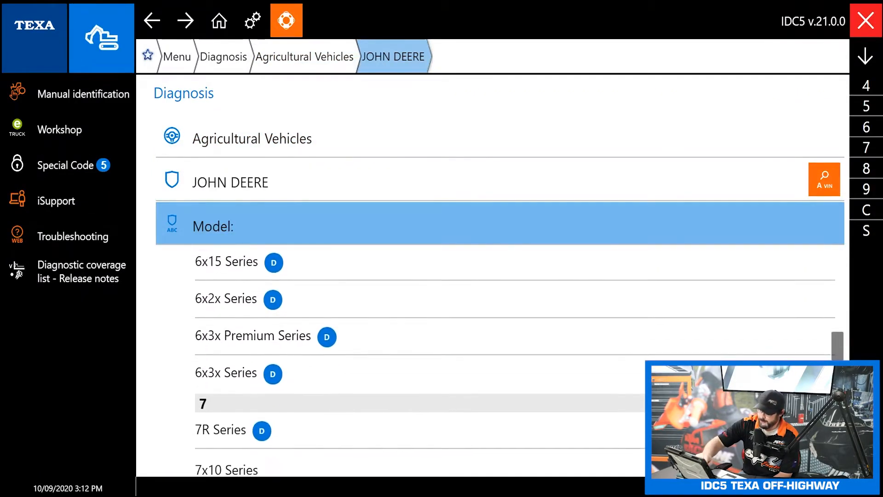
{"action": "scroll", "scroll_direction": "down", "scroll_amount": 3}
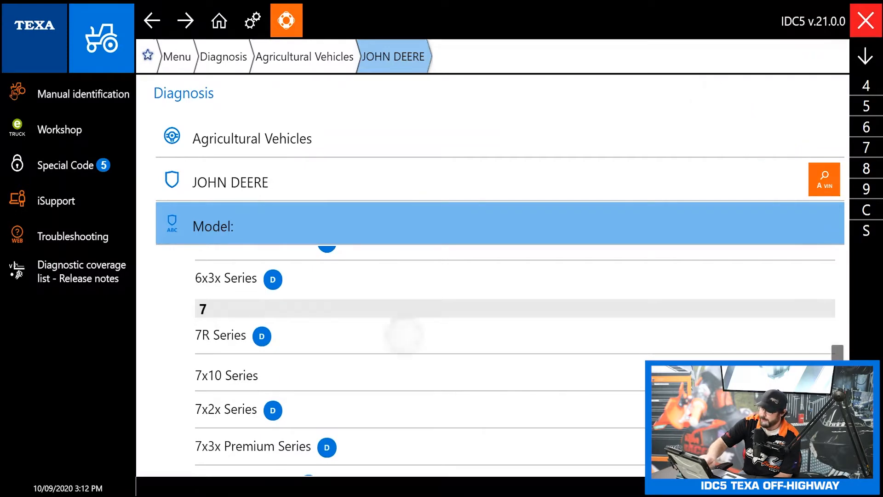
{"action": "left_click", "coordinate": [220, 335]}
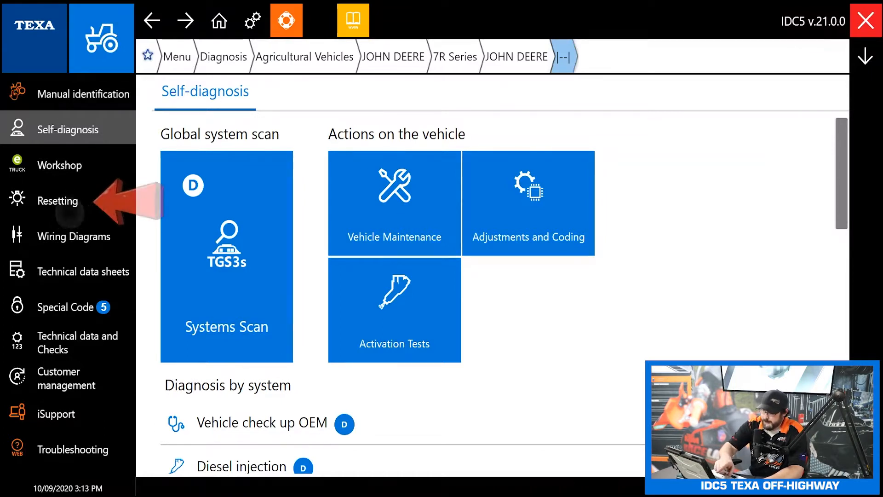
- Open the Diesel injection wiring diagram for PowerTech PSS 9.0L Final Tier 4, active steering
{"action": "left_click", "coordinate": [57, 200]}
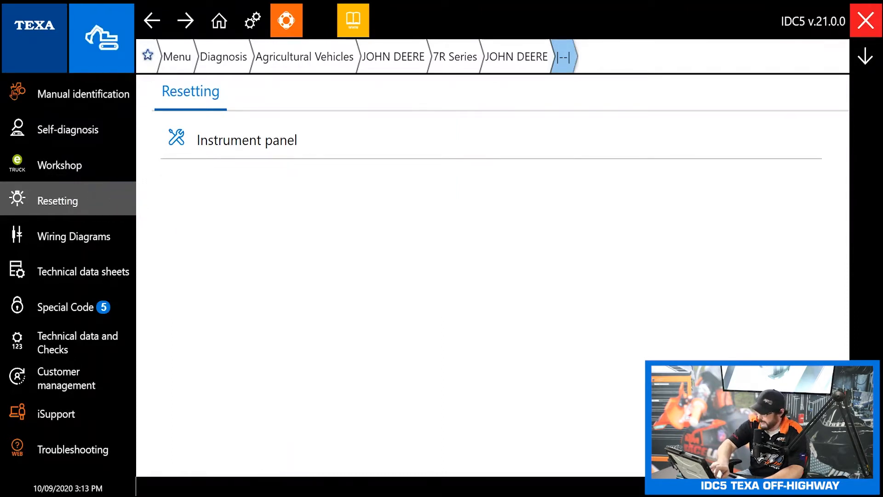
{"action": "left_click", "coordinate": [72, 236]}
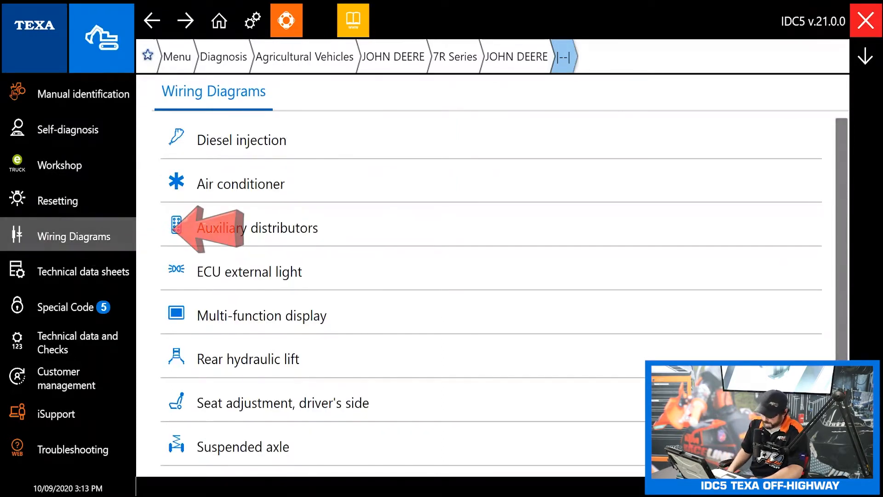
{"action": "left_click", "coordinate": [243, 140]}
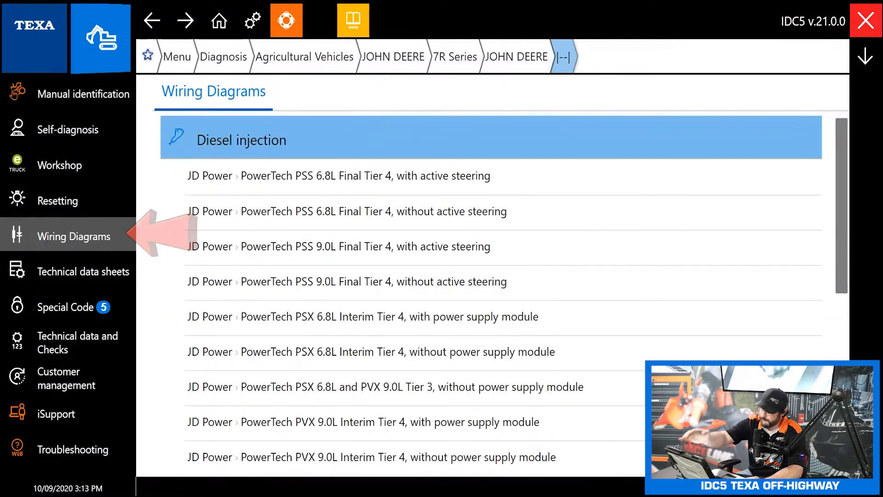
{"action": "scroll", "scroll_direction": "down", "scroll_amount": 3}
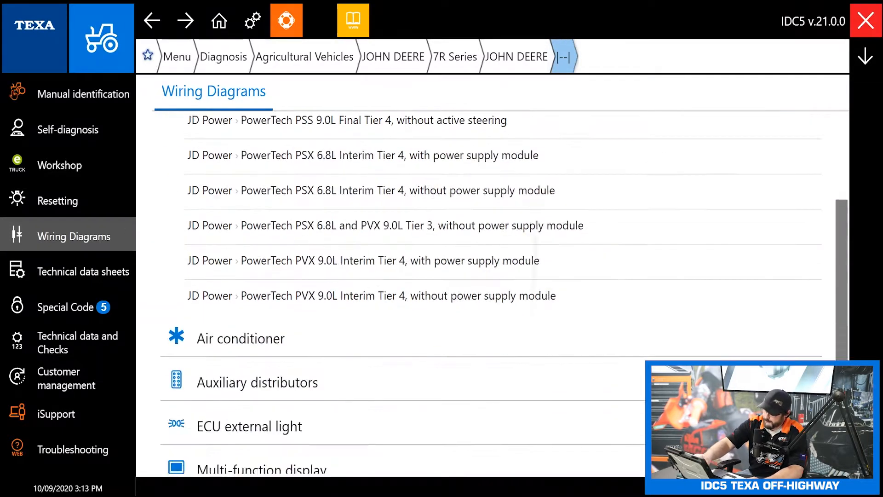
{"action": "scroll", "scroll_direction": "up", "scroll_amount": 3}
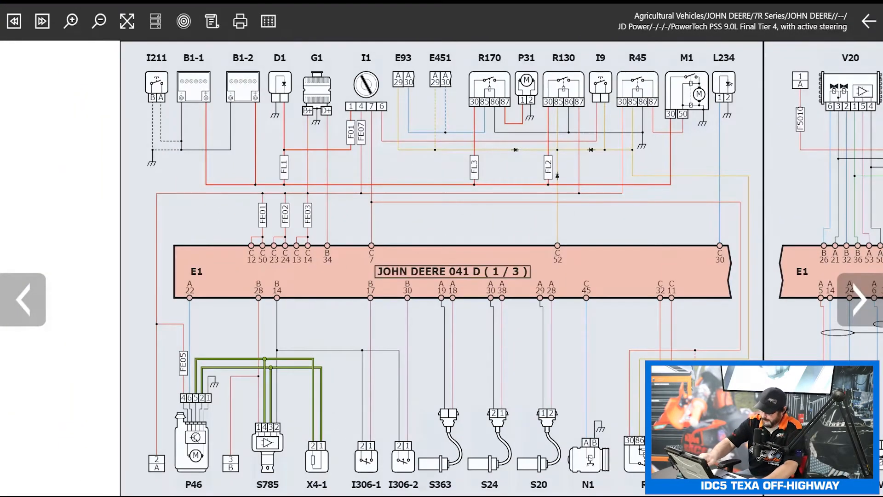
- Page through the diagram and read the power steering pump relay's generic check sheet
{"action": "left_click", "coordinate": [858, 299]}
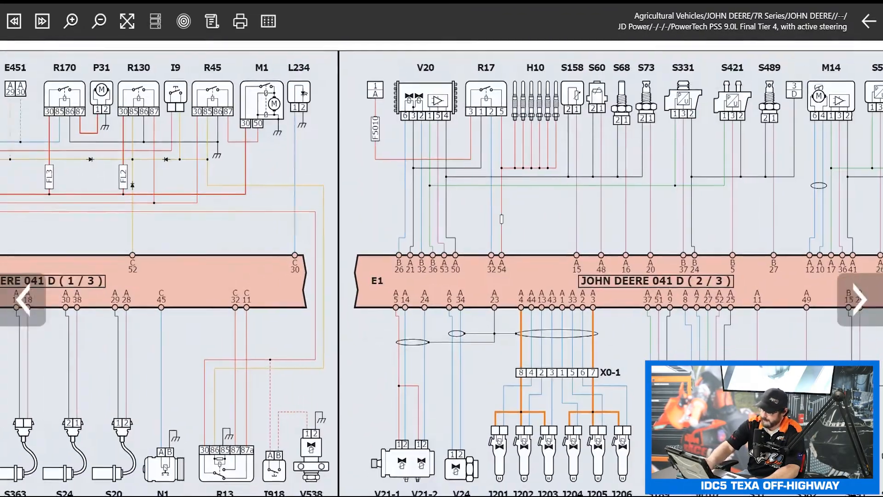
{"action": "left_click", "coordinate": [25, 299]}
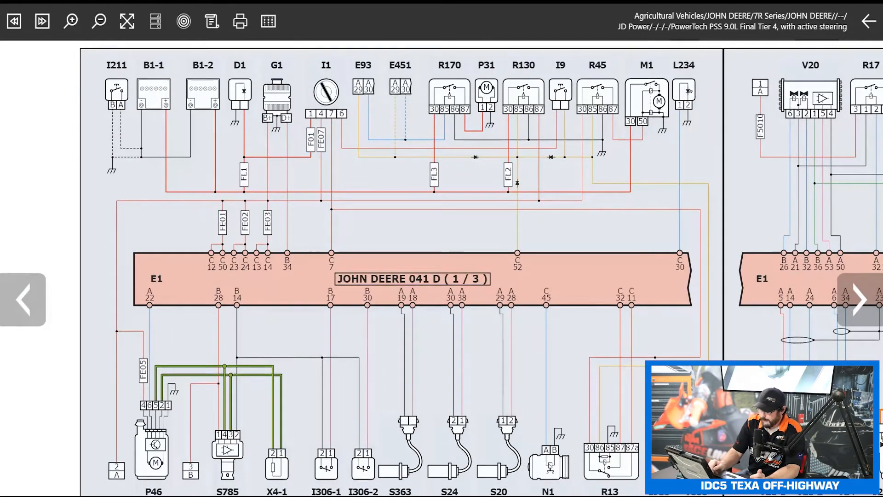
{"action": "left_click", "coordinate": [449, 95]}
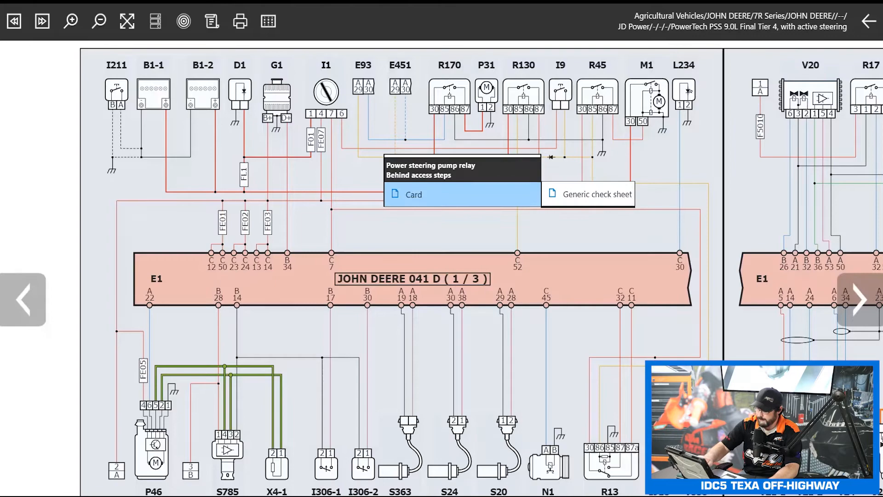
{"action": "left_click", "coordinate": [588, 194]}
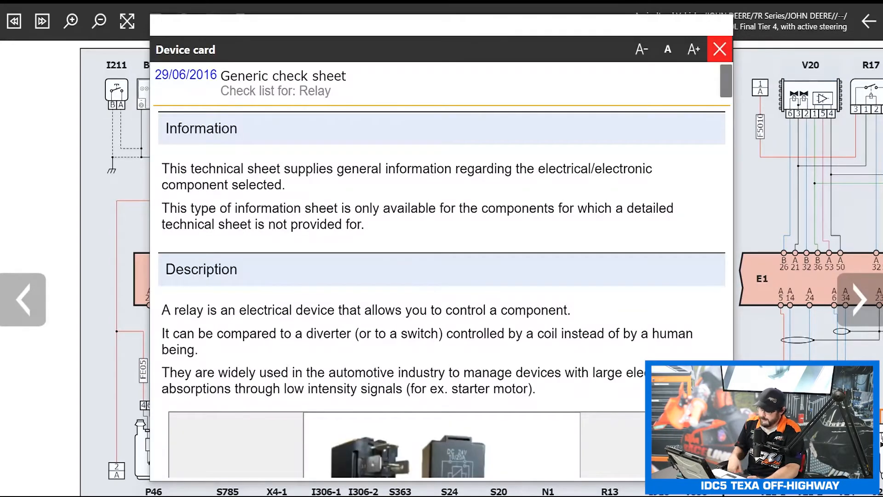
{"action": "scroll", "scroll_direction": "down", "scroll_amount": 3}
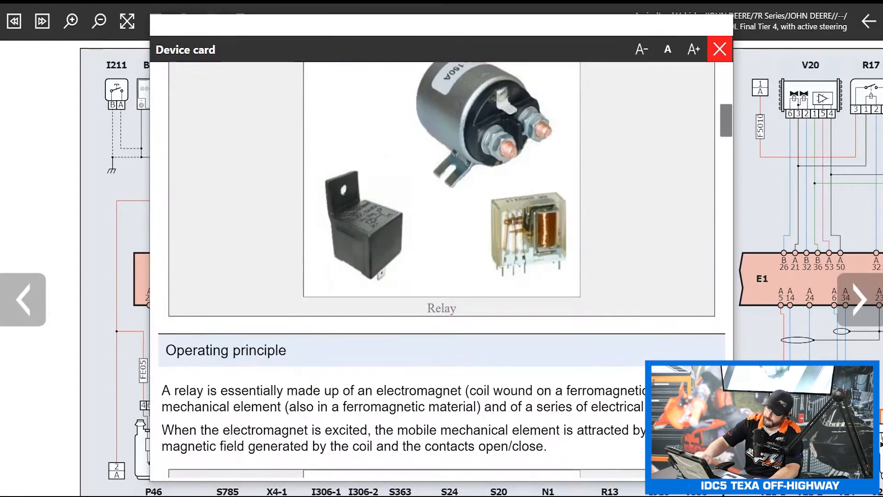
{"action": "scroll", "scroll_direction": "down", "scroll_amount": 3}
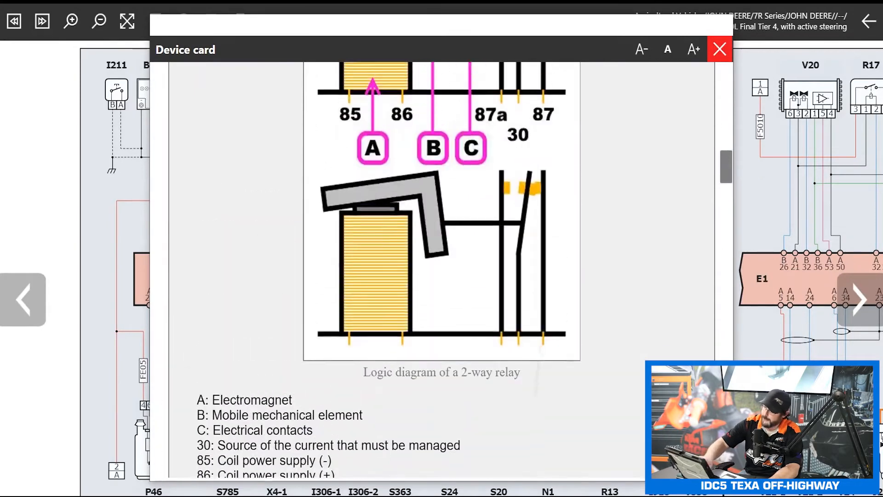
{"action": "left_click", "coordinate": [719, 49]}
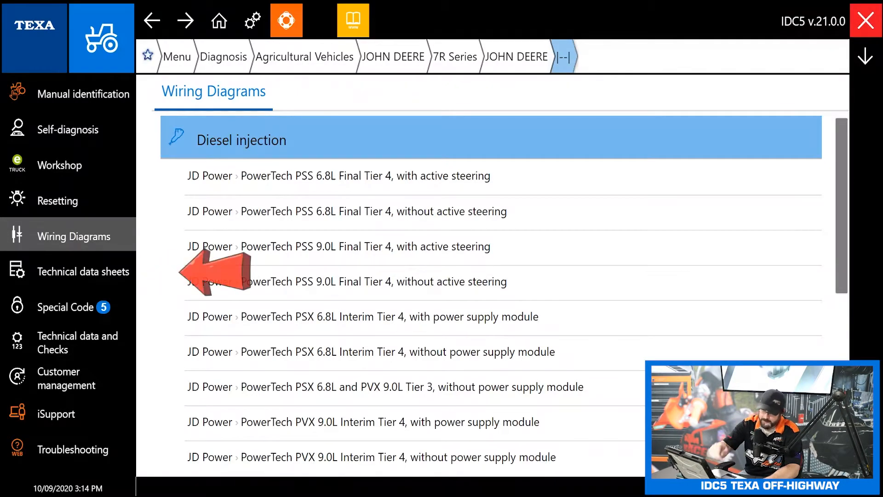
- Read the AdBlue/DEF/Arla32 notes bulletin under Diesel injection technical data sheets
{"action": "left_click", "coordinate": [83, 271]}
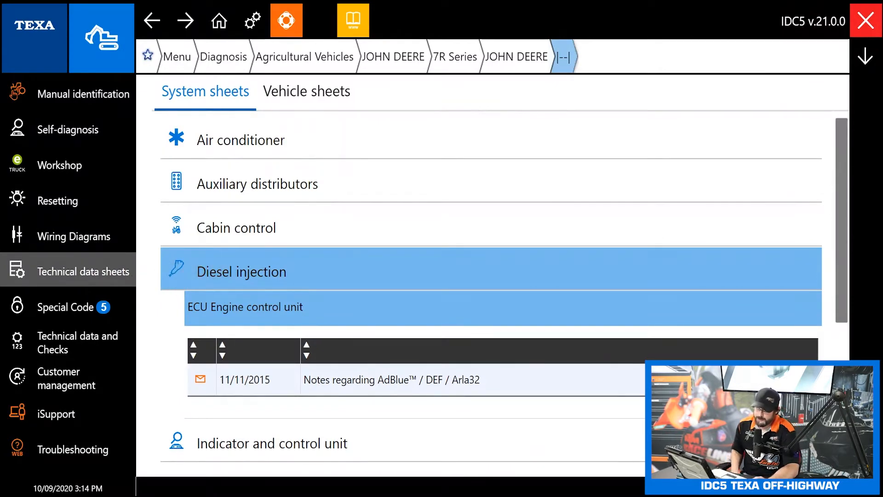
{"action": "scroll", "scroll_direction": "down", "scroll_amount": 3}
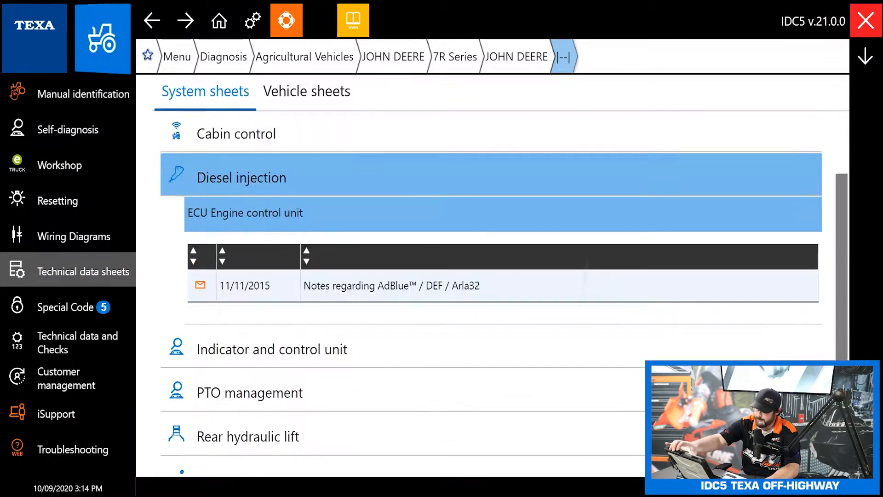
{"action": "scroll", "scroll_direction": "up", "scroll_amount": 3}
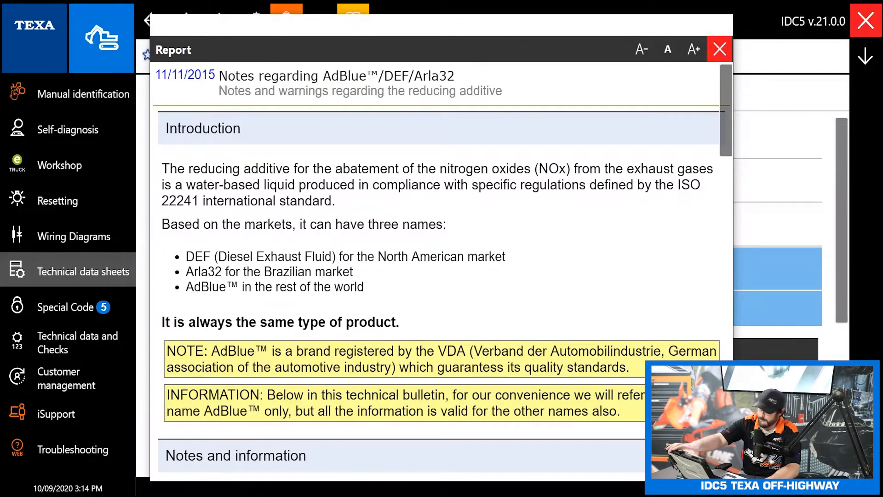
{"action": "scroll", "scroll_direction": "down", "scroll_amount": 3}
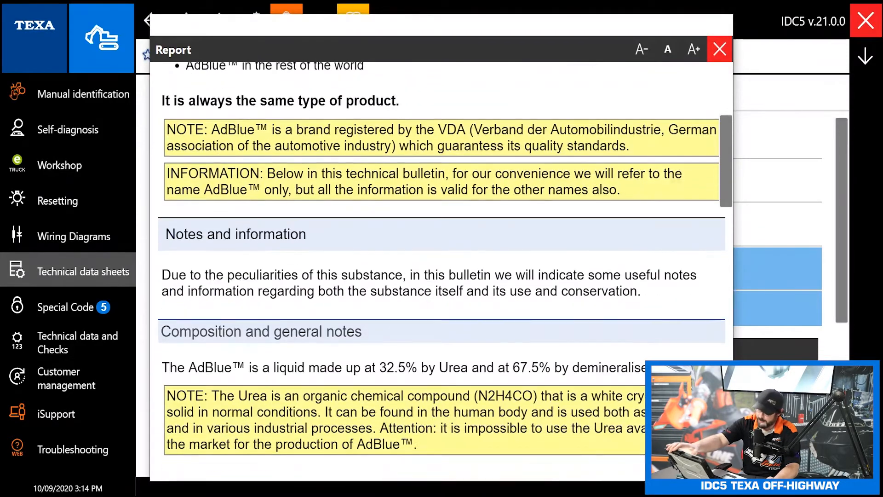
{"action": "scroll", "scroll_direction": "down", "scroll_amount": 3}
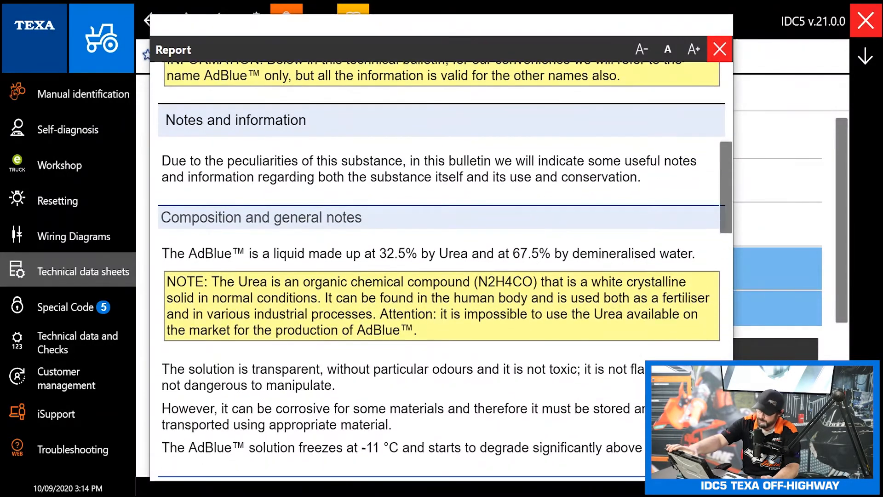
{"action": "scroll", "scroll_direction": "down", "scroll_amount": 3}
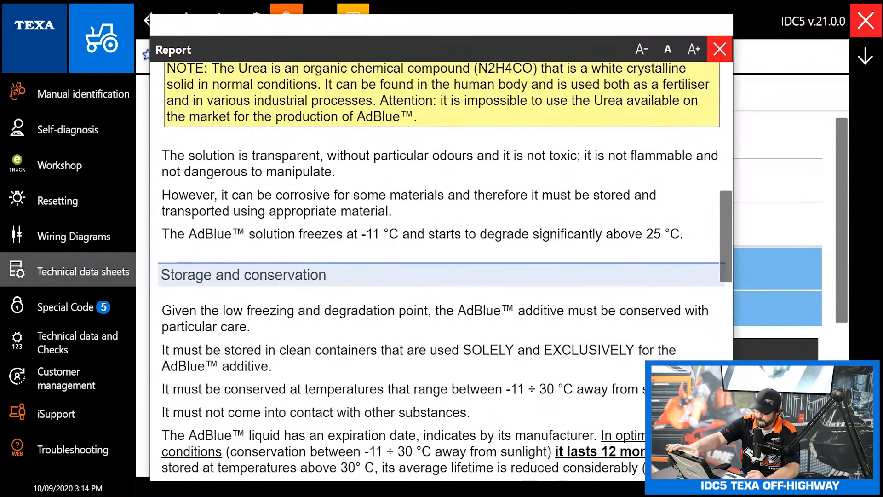
{"action": "scroll", "scroll_direction": "up", "scroll_amount": 3}
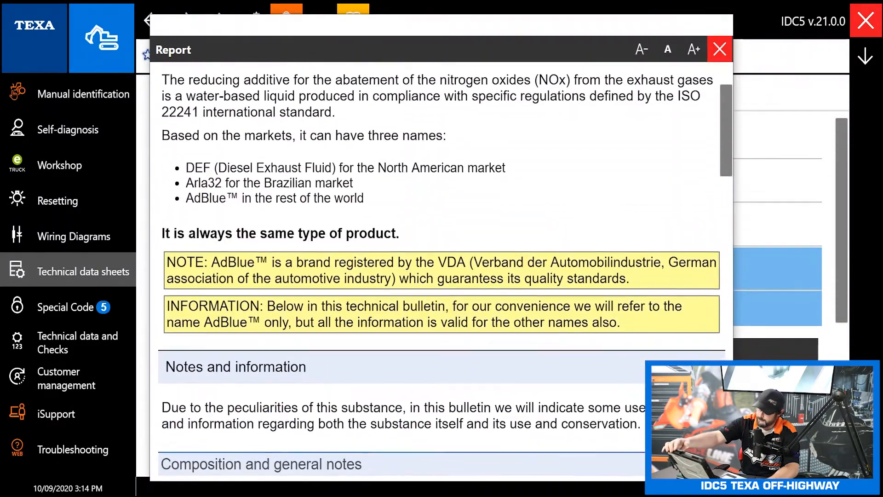
{"action": "left_click", "coordinate": [719, 49]}
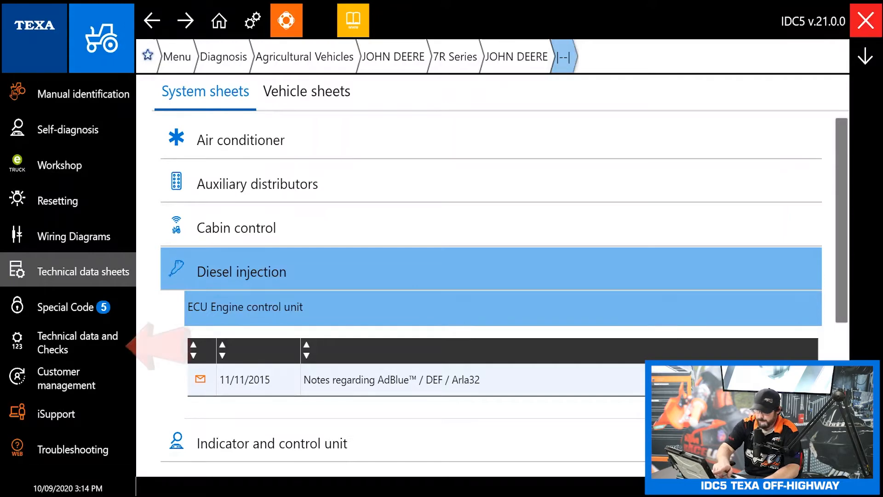
- Open the 4045 engine mechanical data sheet and browse Identification and Tightening torques
{"action": "left_click", "coordinate": [77, 341]}
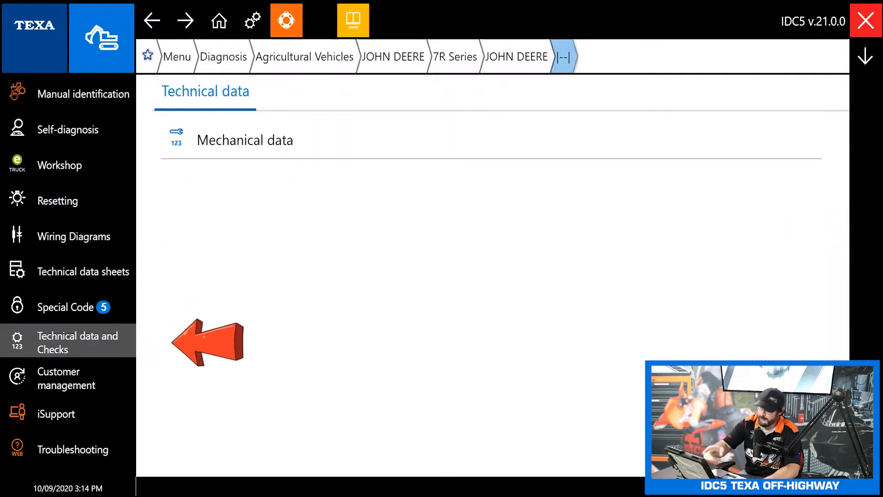
{"action": "left_click", "coordinate": [245, 140]}
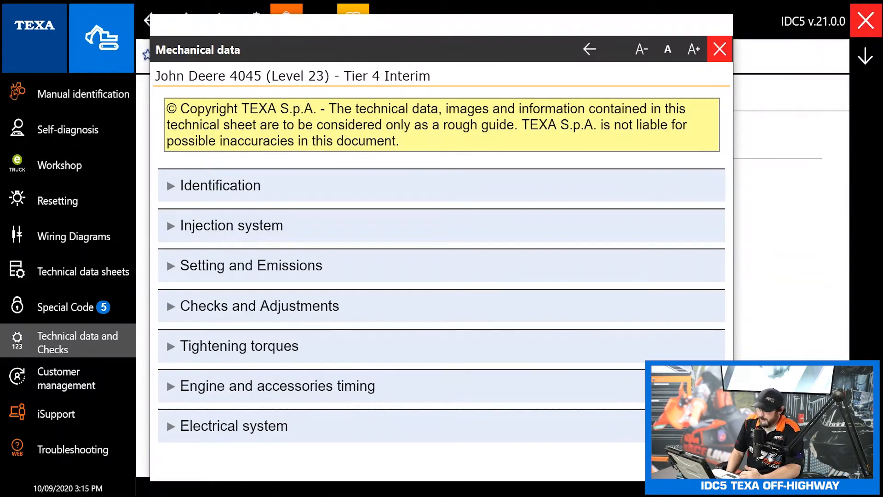
{"action": "left_click", "coordinate": [101, 37]}
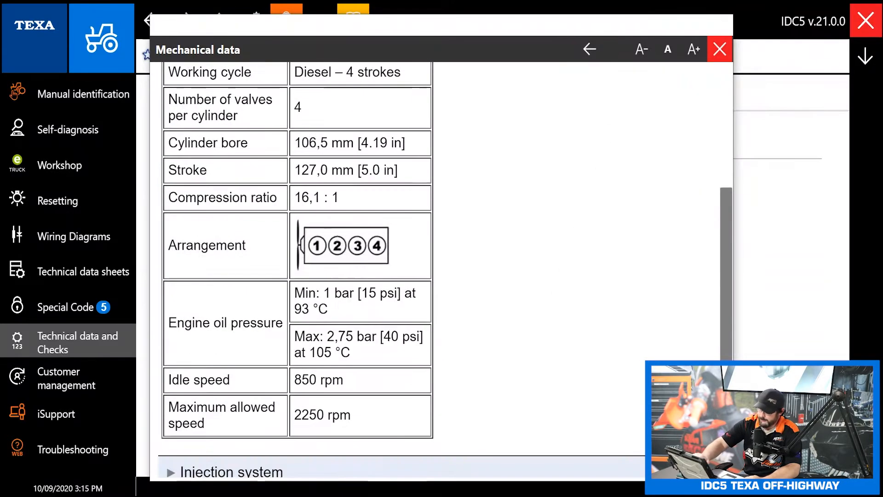
{"action": "scroll", "scroll_direction": "up", "scroll_amount": 3}
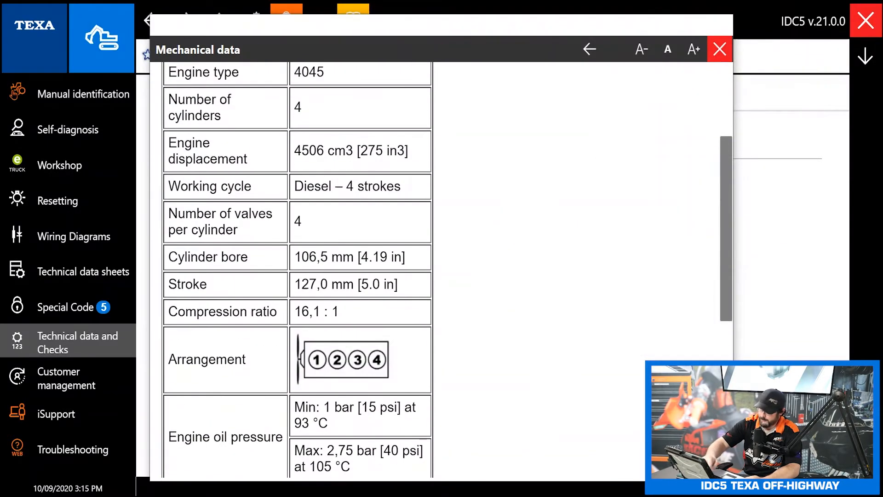
{"action": "scroll", "scroll_direction": "up", "scroll_amount": 3}
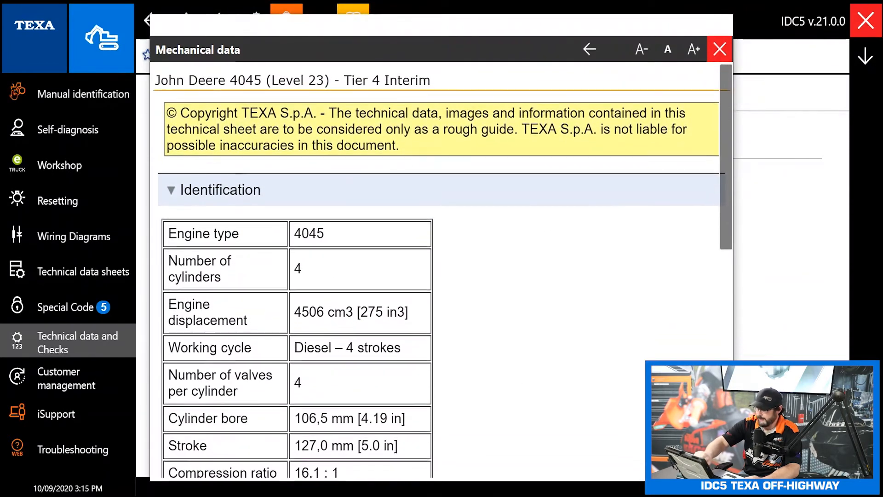
{"action": "left_click", "coordinate": [220, 189]}
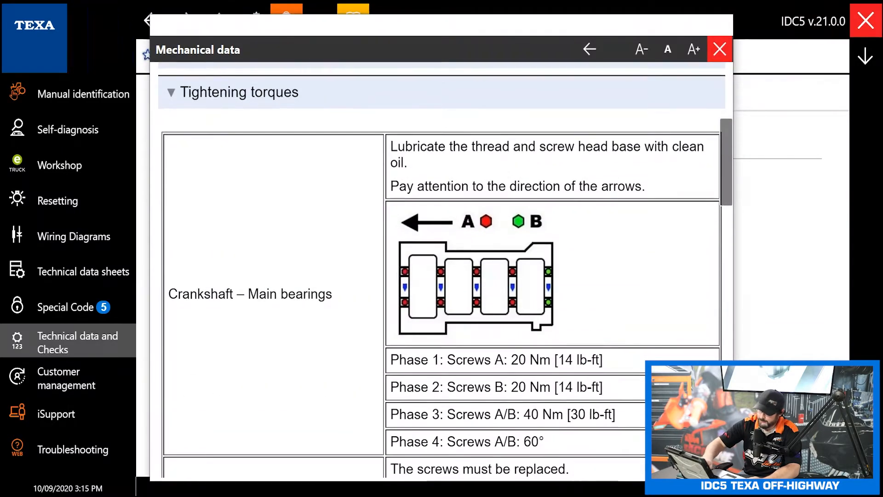
{"action": "scroll", "scroll_direction": "down", "scroll_amount": 3}
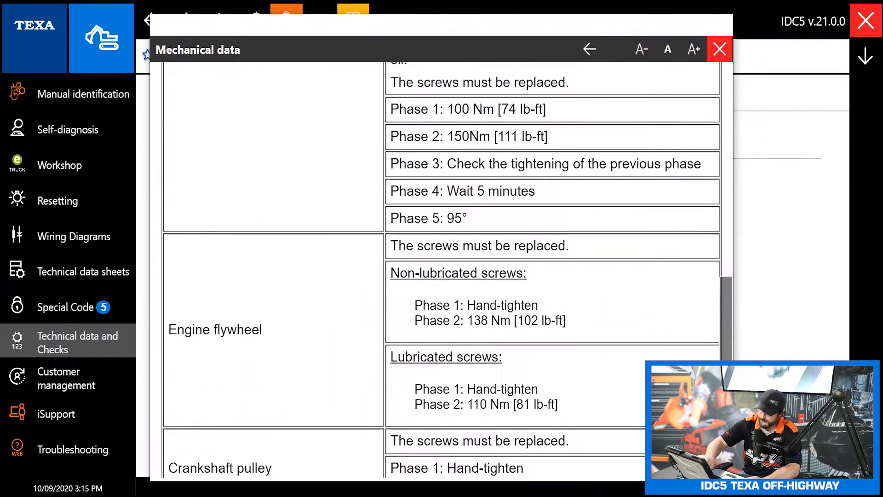
{"action": "scroll", "scroll_direction": "down", "scroll_amount": 3}
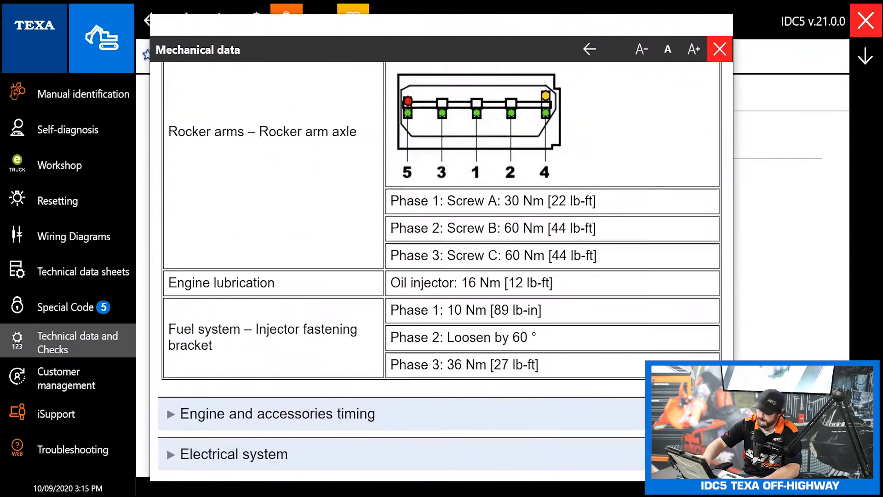
{"action": "scroll", "scroll_direction": "down", "scroll_amount": 3}
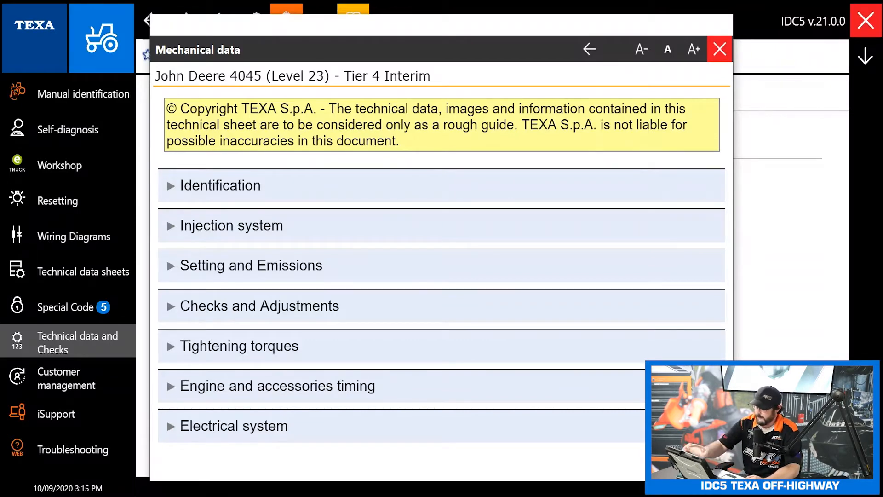
- Review the Checks and Adjustments section, then close the mechanical data sheet
{"action": "left_click", "coordinate": [259, 306]}
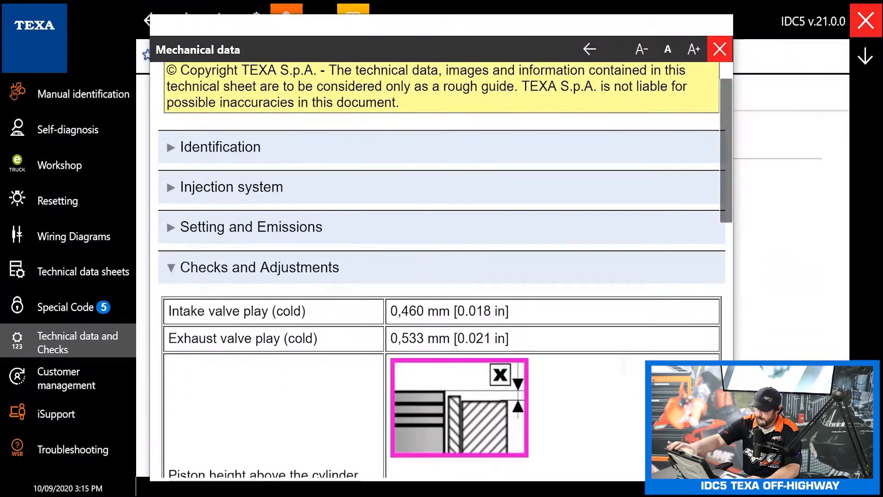
{"action": "scroll", "scroll_direction": "down", "scroll_amount": 3}
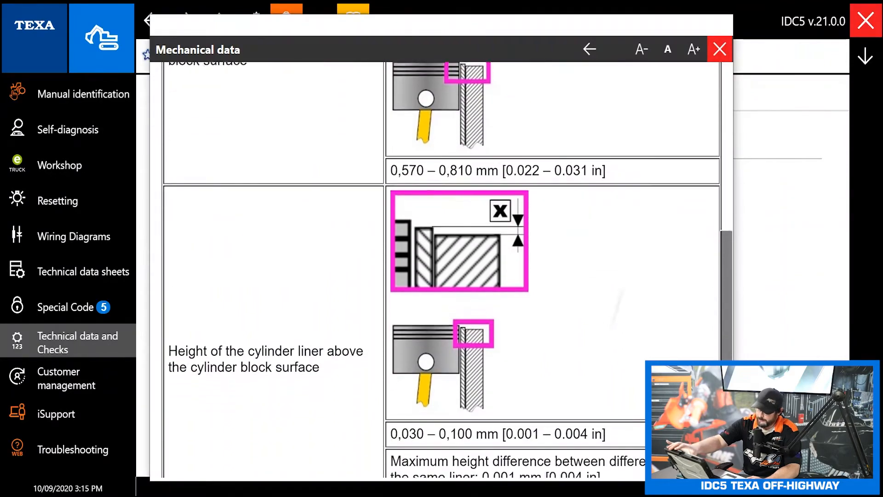
{"action": "scroll", "scroll_direction": "down", "scroll_amount": 3}
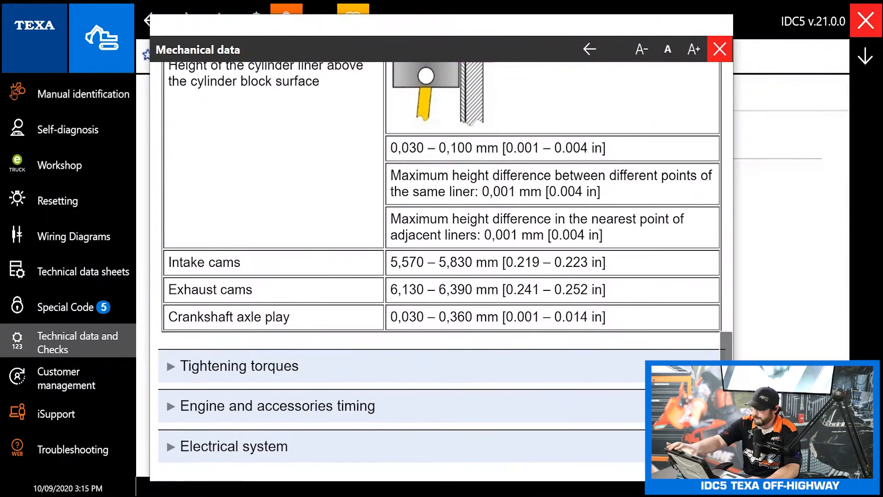
{"action": "scroll", "scroll_direction": "up", "scroll_amount": 3}
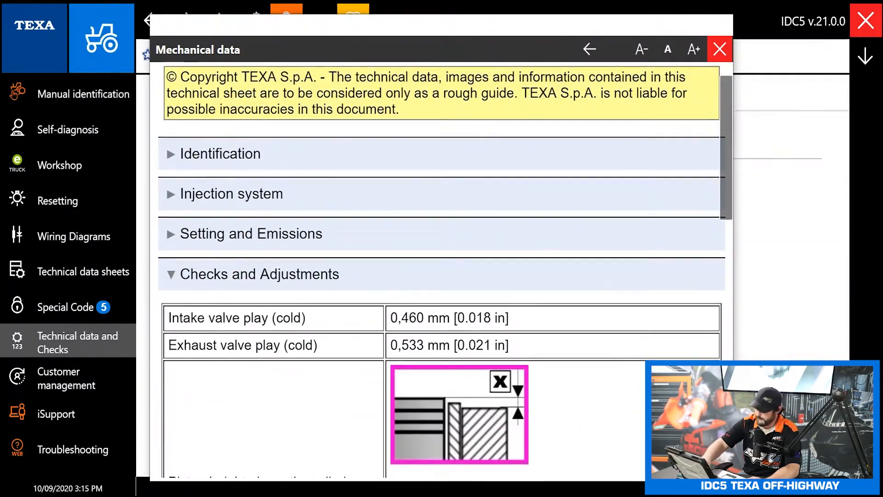
{"action": "left_click", "coordinate": [719, 50]}
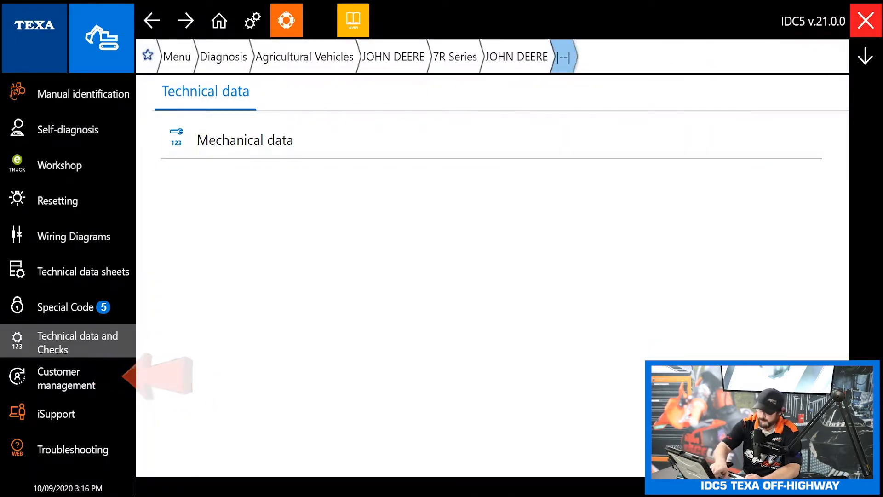
- Glance at the customer management list, then return to the Self-diagnosis page
{"action": "left_click", "coordinate": [58, 378]}
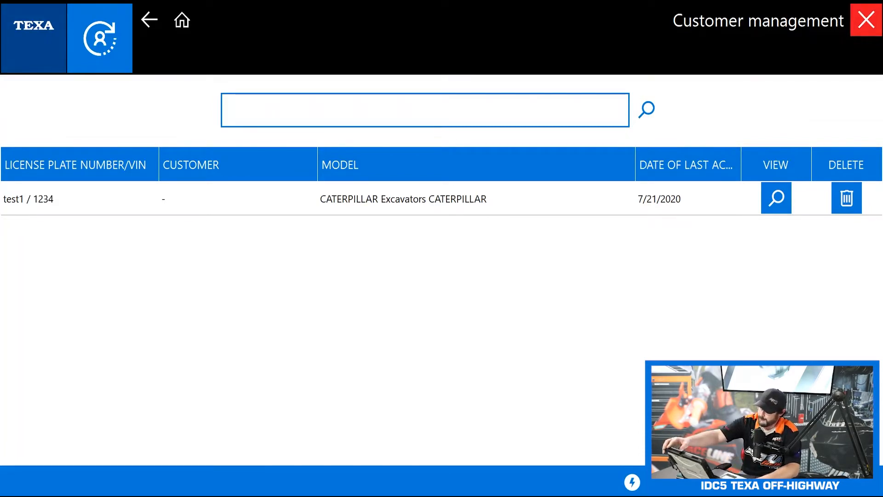
{"action": "left_click", "coordinate": [149, 20]}
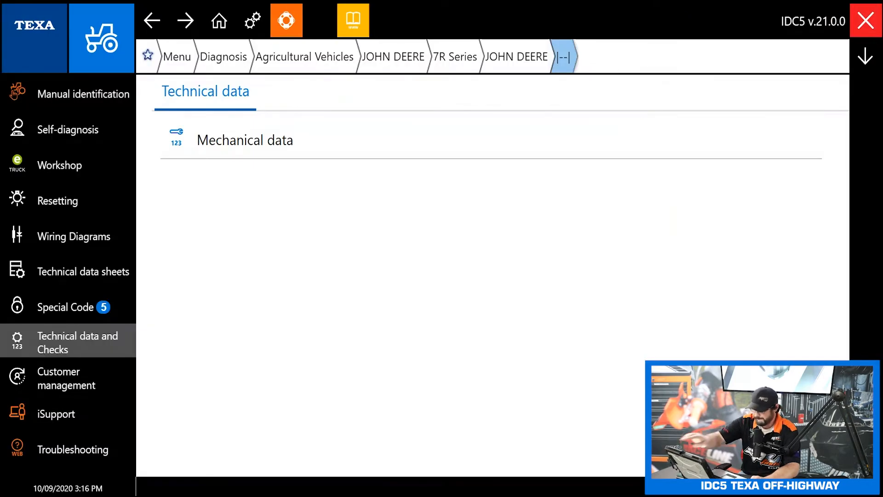
{"action": "left_click", "coordinate": [67, 129]}
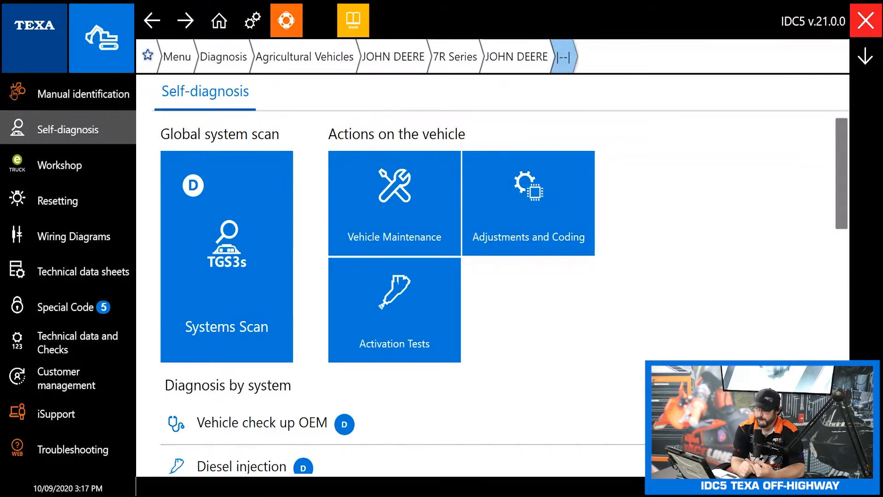
- Run a DEMO diagnosis Systems Scan to list TGS3s quick-scan statuses
{"action": "left_click", "coordinate": [226, 253]}
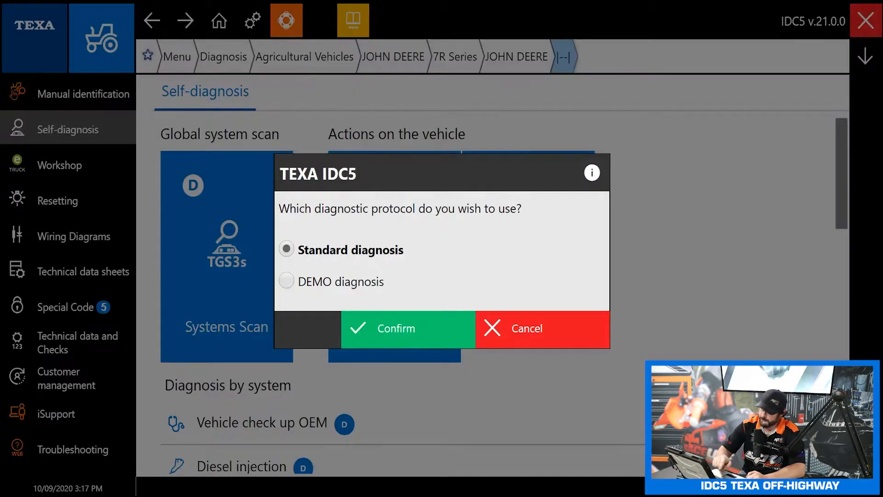
{"action": "left_click", "coordinate": [286, 281]}
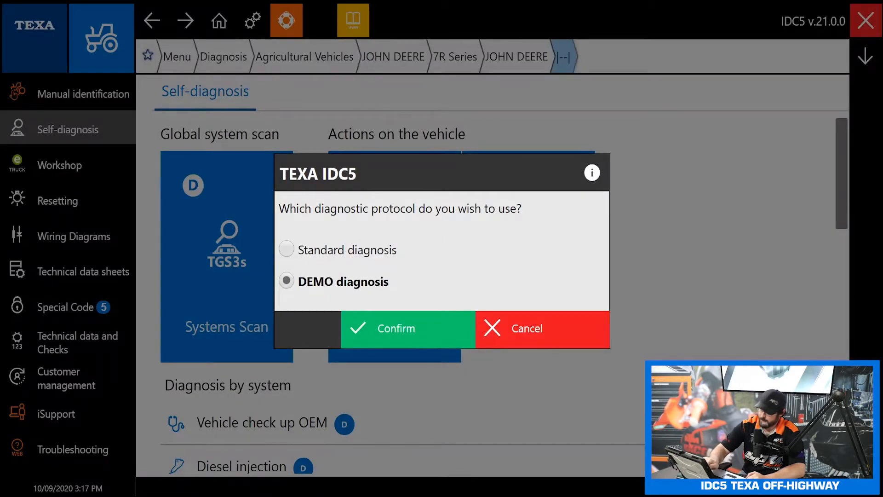
{"action": "left_click", "coordinate": [407, 329]}
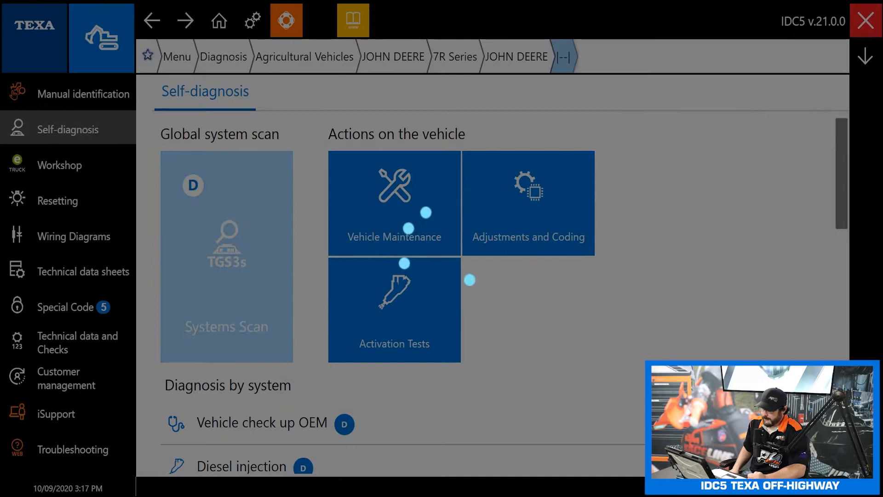
{"action": "left_click", "coordinate": [226, 255]}
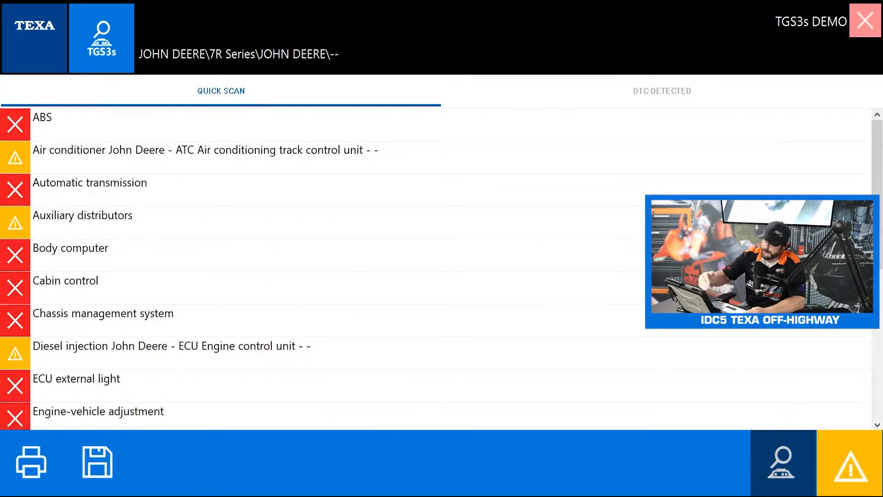
- List detected fault codes and request the Diesel injection EGR air flow wiring diagram
{"action": "left_click", "coordinate": [203, 150]}
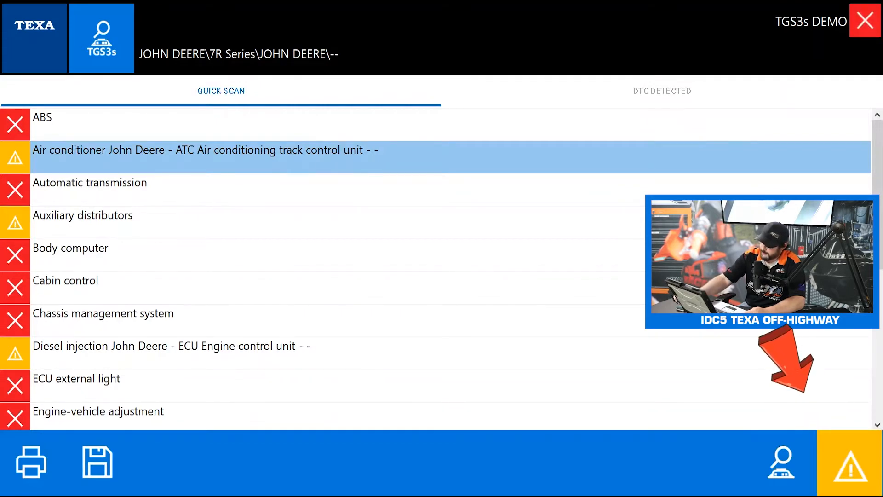
{"action": "left_click", "coordinate": [662, 90]}
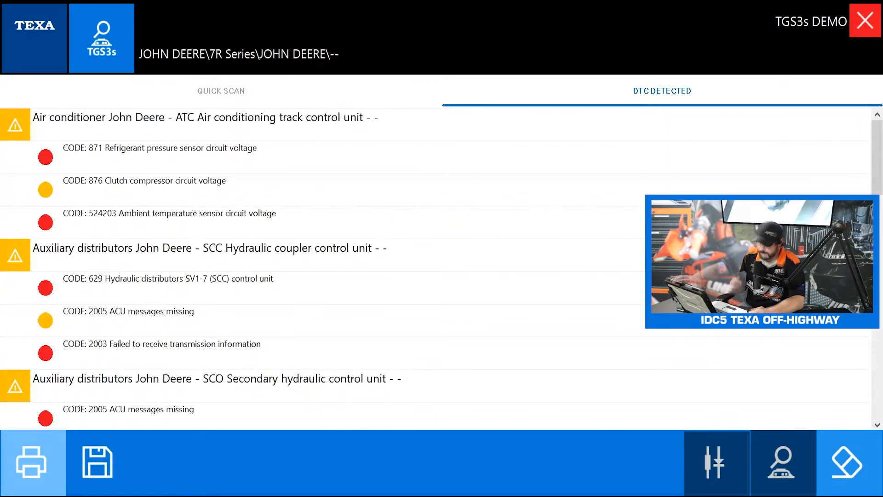
{"action": "scroll", "scroll_direction": "down", "scroll_amount": 3}
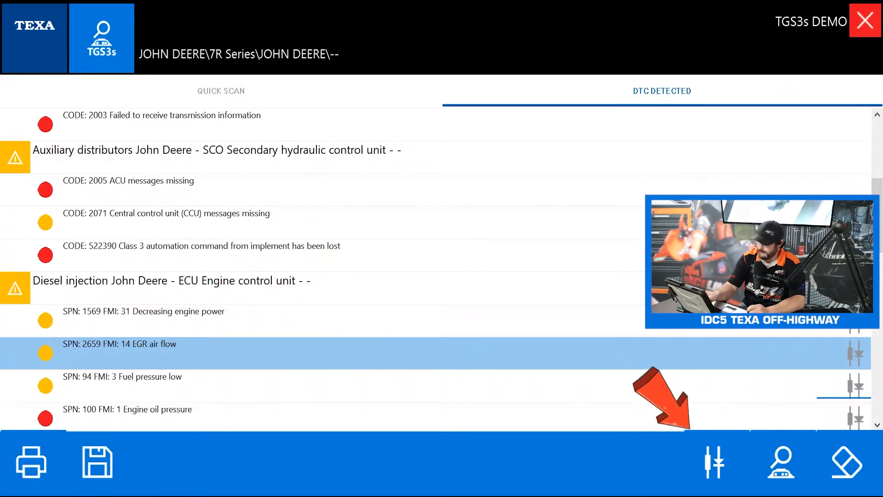
{"action": "left_click", "coordinate": [713, 461]}
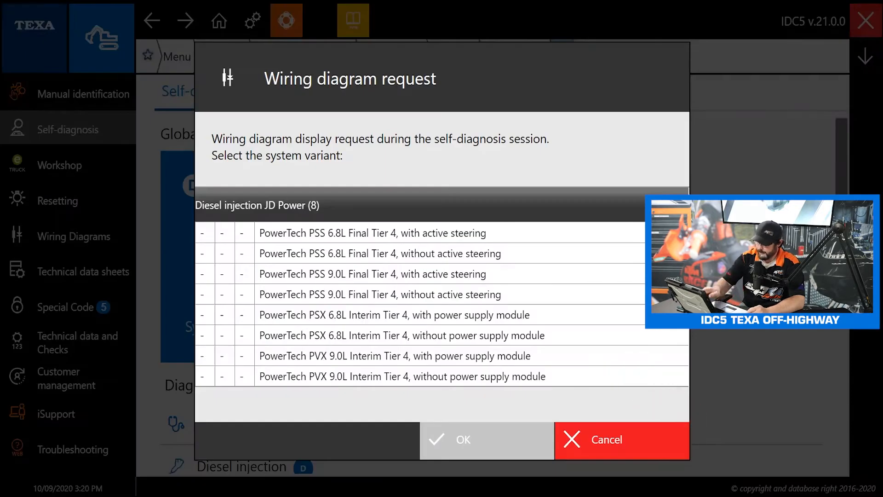
- View the PowerTech PSX 6.8L Interim Tier 4 power-supply-module diagram, then open diesel injection diagnosis
{"action": "left_click", "coordinate": [394, 314]}
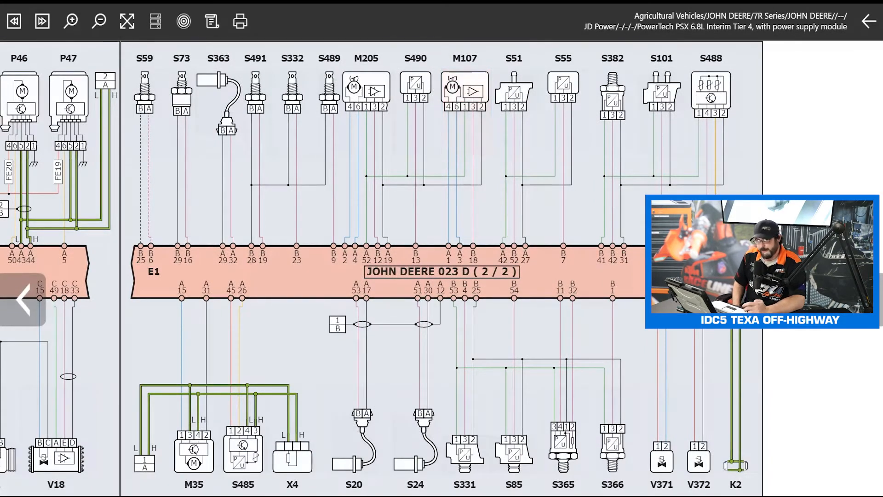
{"action": "mouse_move", "coordinate": [465, 93]}
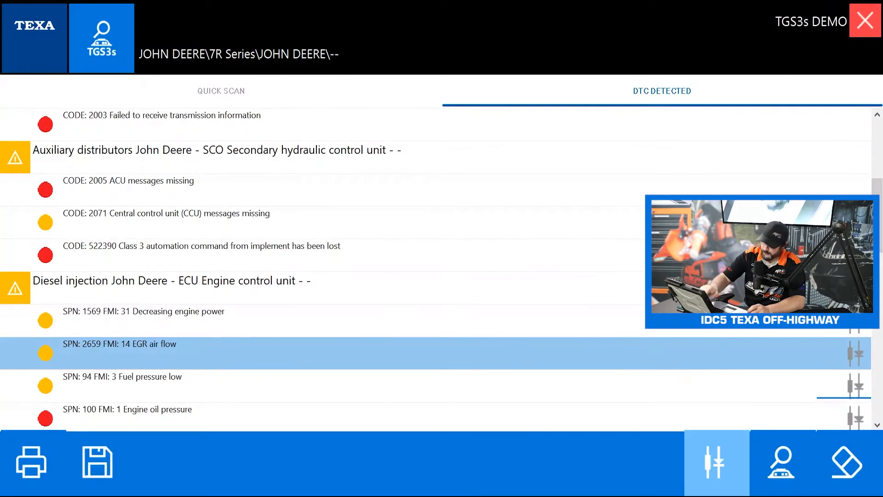
{"action": "left_click", "coordinate": [169, 281]}
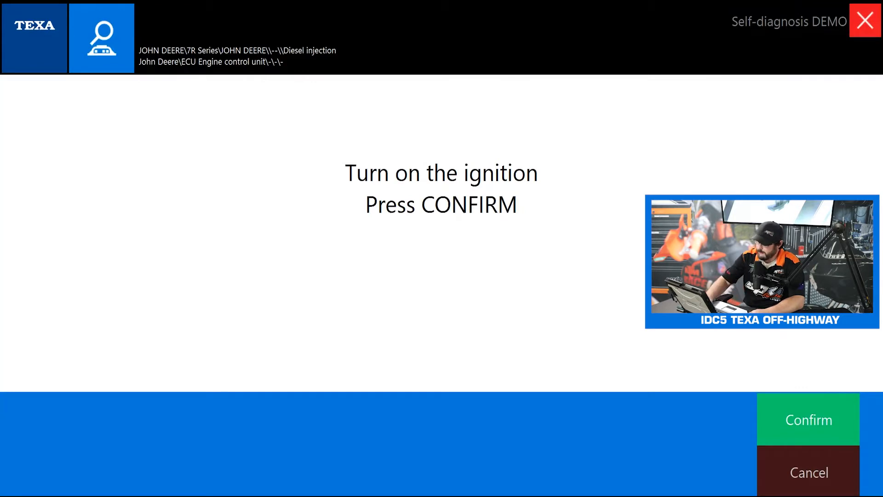
- Confirm ignition on, review the diesel injection ECU faults, and dismiss the wiring diagram request
{"action": "left_click", "coordinate": [807, 420]}
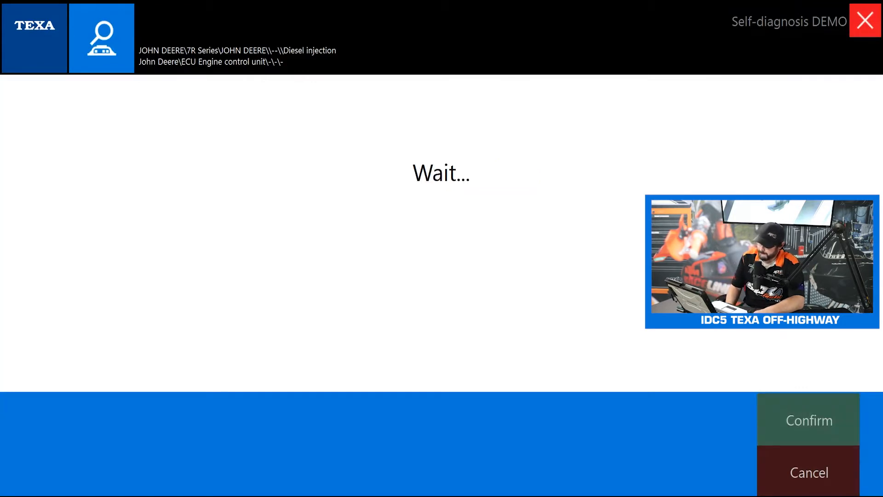
{"action": "left_click", "coordinate": [808, 419]}
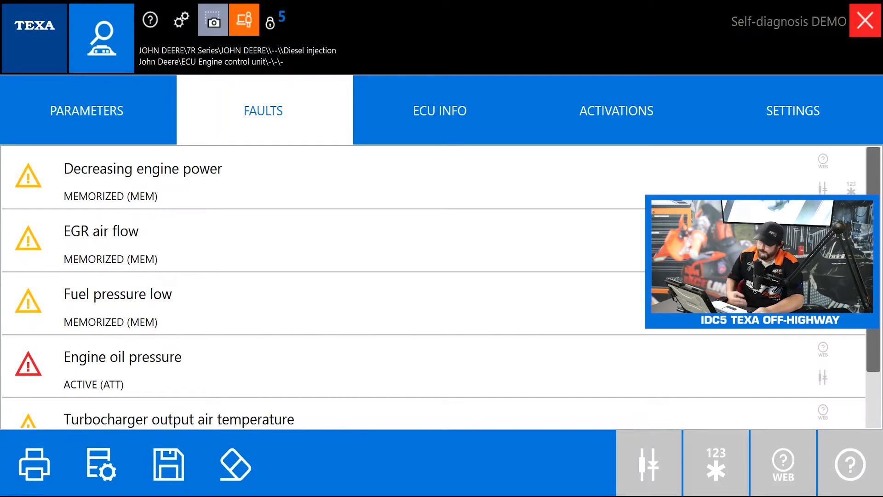
{"action": "scroll", "scroll_direction": "down", "scroll_amount": 3}
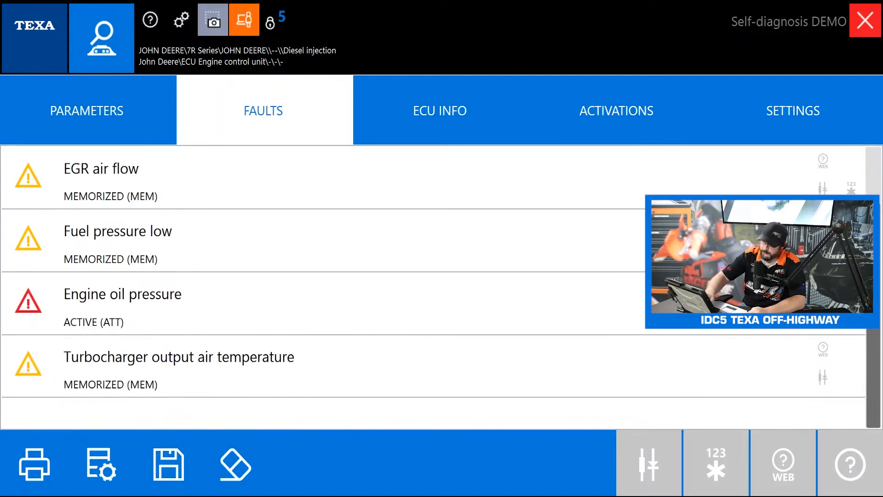
{"action": "scroll", "scroll_direction": "up", "scroll_amount": 3}
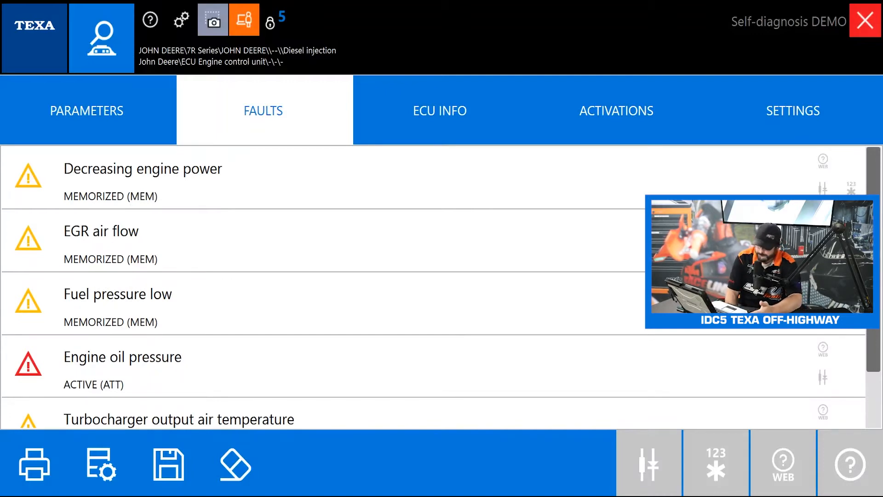
{"action": "scroll", "scroll_direction": "down", "scroll_amount": 3}
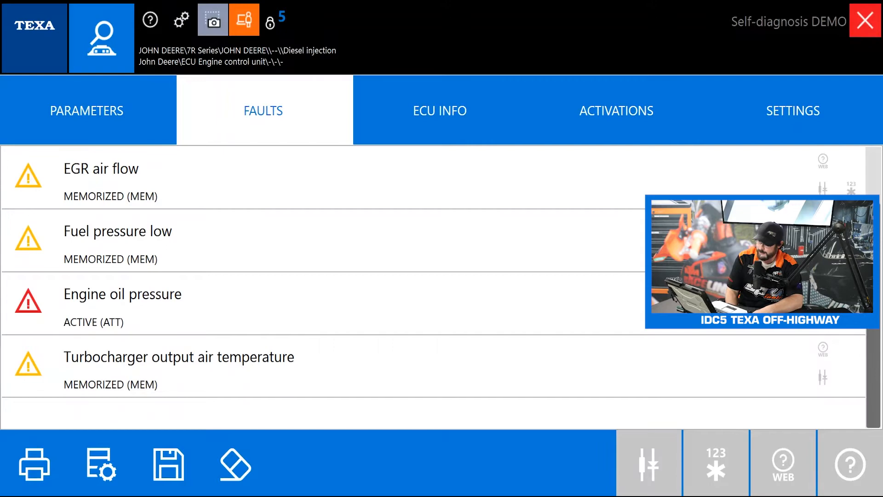
{"action": "scroll", "scroll_direction": "up", "scroll_amount": 3}
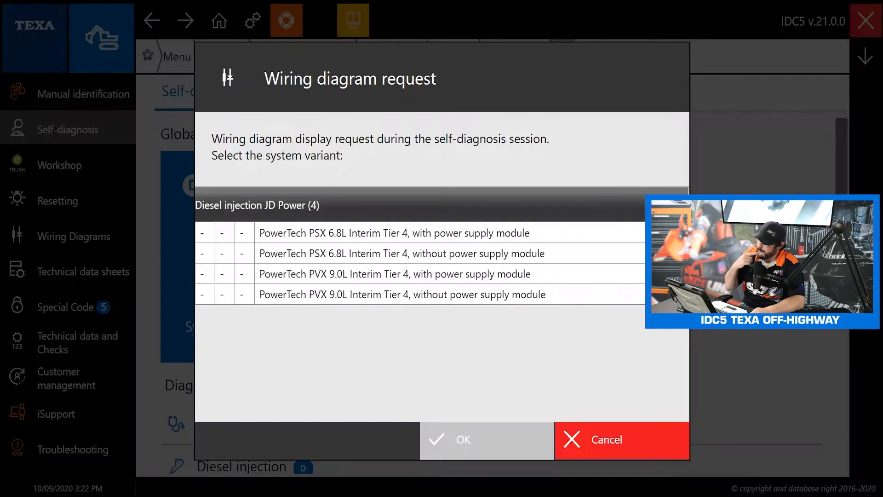
{"action": "left_click", "coordinate": [463, 440]}
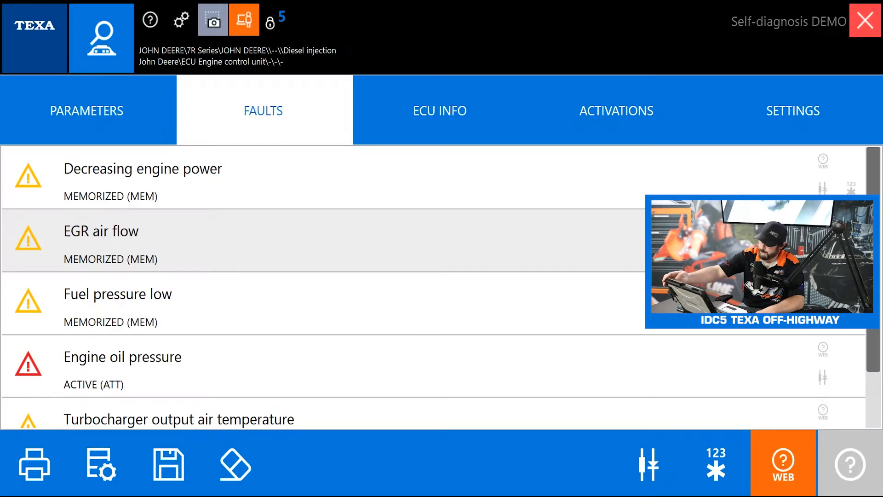
{"action": "scroll", "scroll_direction": "down", "scroll_amount": 3}
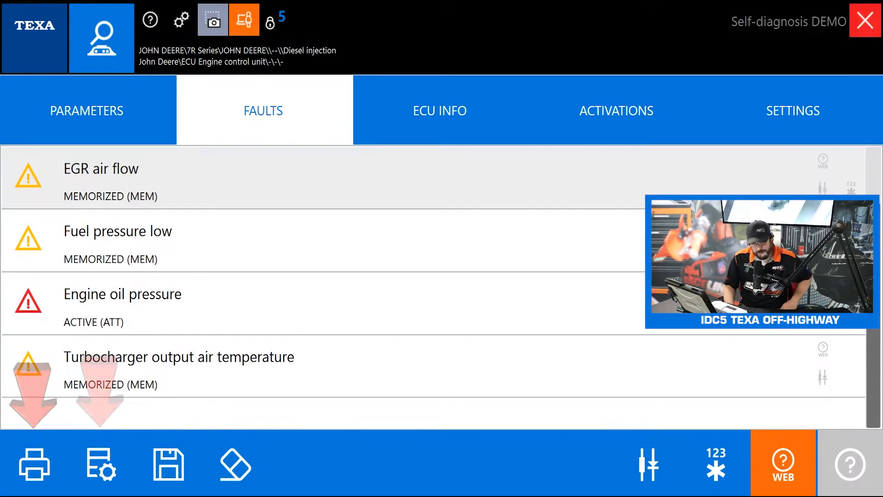
{"action": "left_click", "coordinate": [783, 462]}
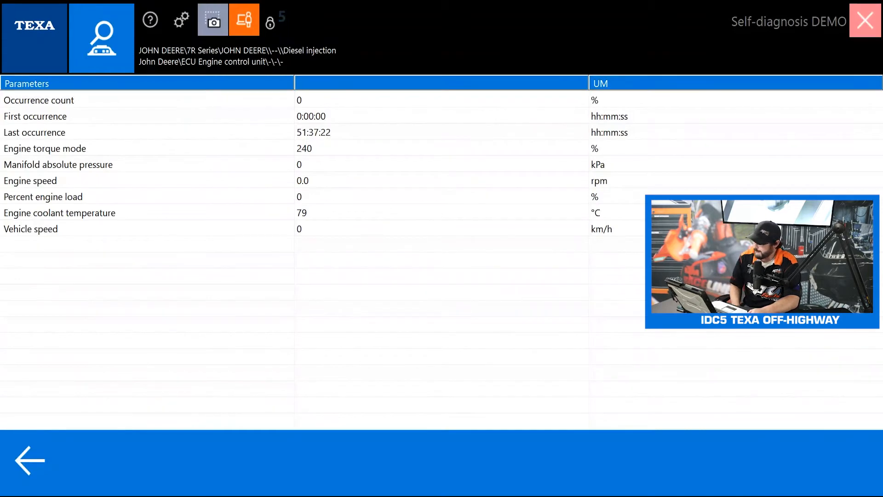
{"action": "left_click", "coordinate": [263, 110]}
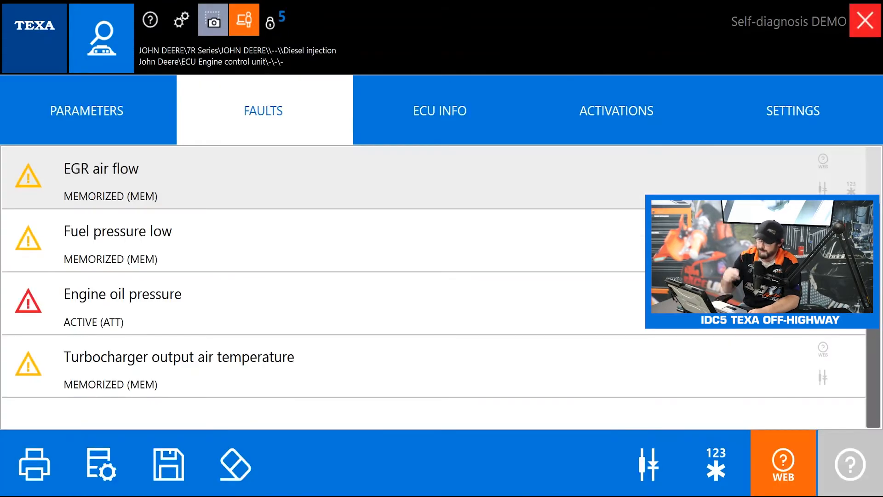
{"action": "mouse_move", "coordinate": [34, 463]}
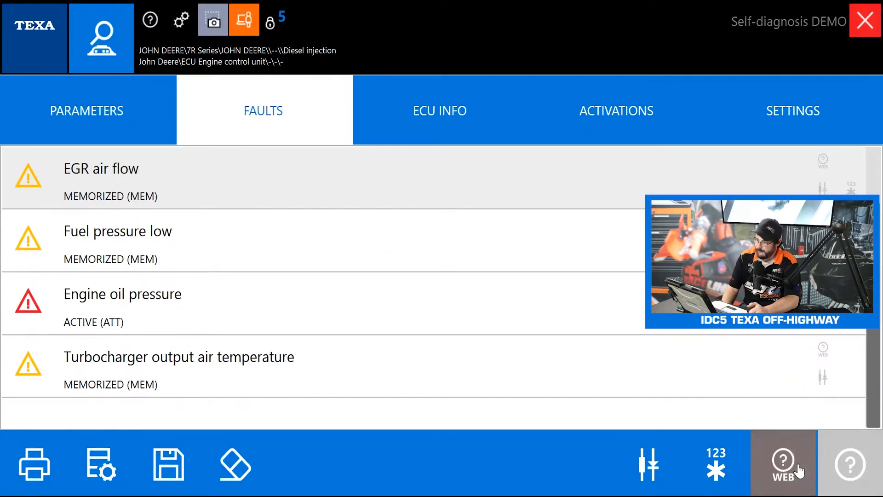
{"action": "left_click", "coordinate": [783, 462]}
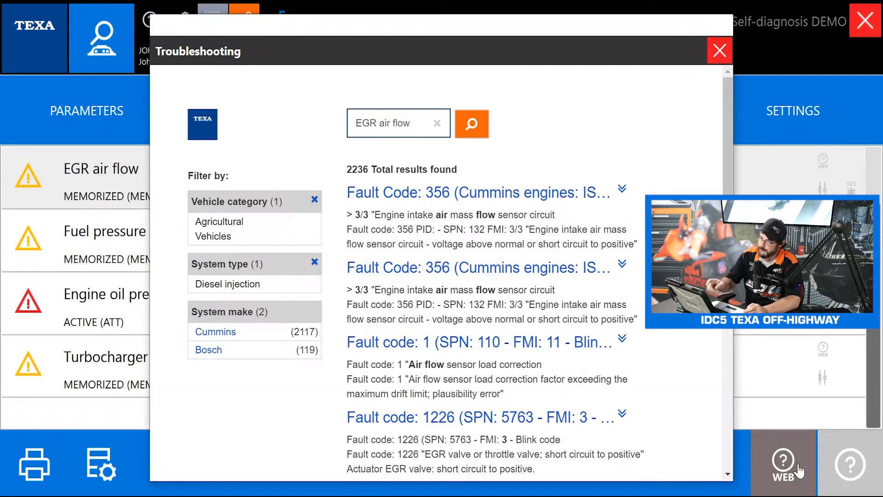
{"action": "left_click", "coordinate": [480, 192]}
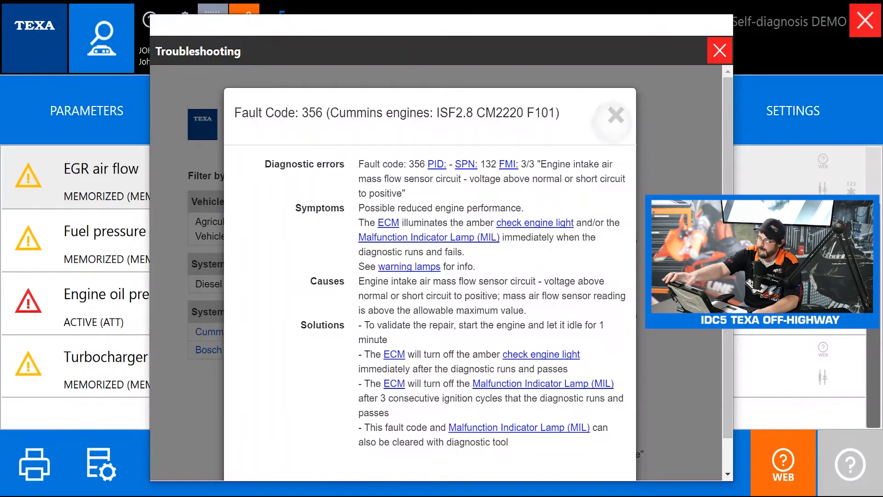
{"action": "left_click", "coordinate": [615, 114]}
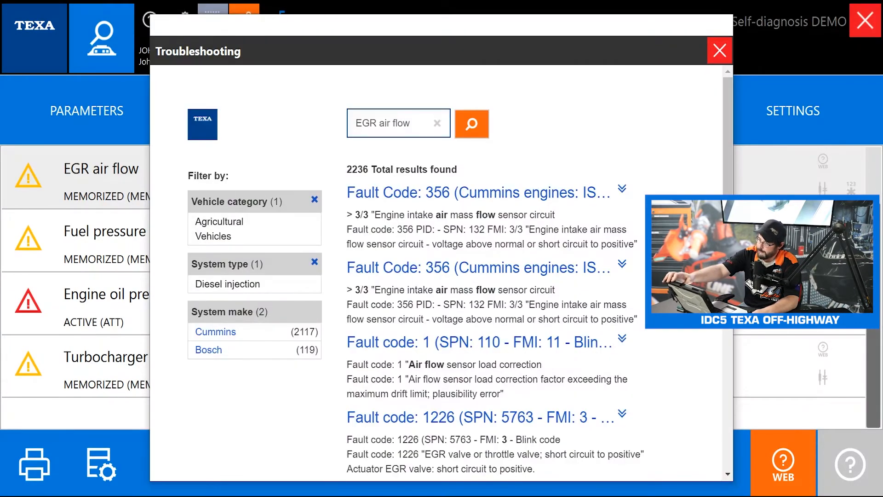
{"action": "left_click", "coordinate": [719, 51]}
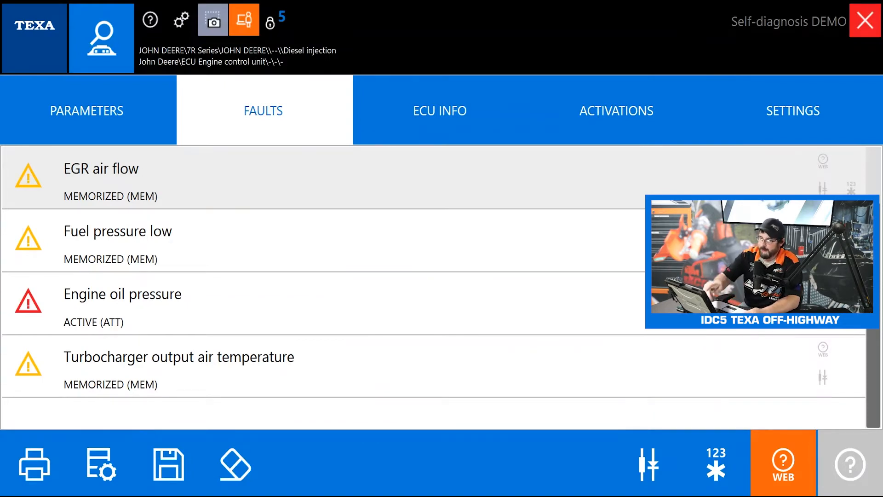
{"action": "left_click", "coordinate": [86, 110]}
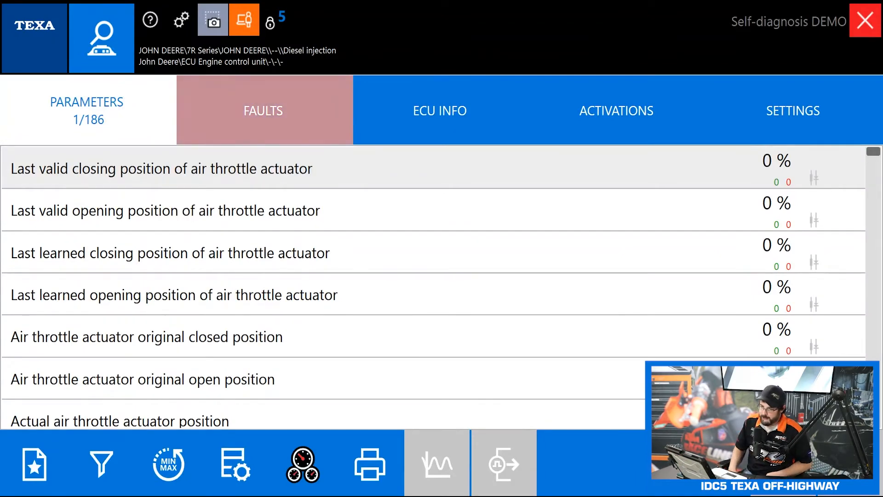
- Scroll through the live PARAMETERS list and bring up the parameter selection checklist
{"action": "scroll", "scroll_direction": "down", "scroll_amount": 3}
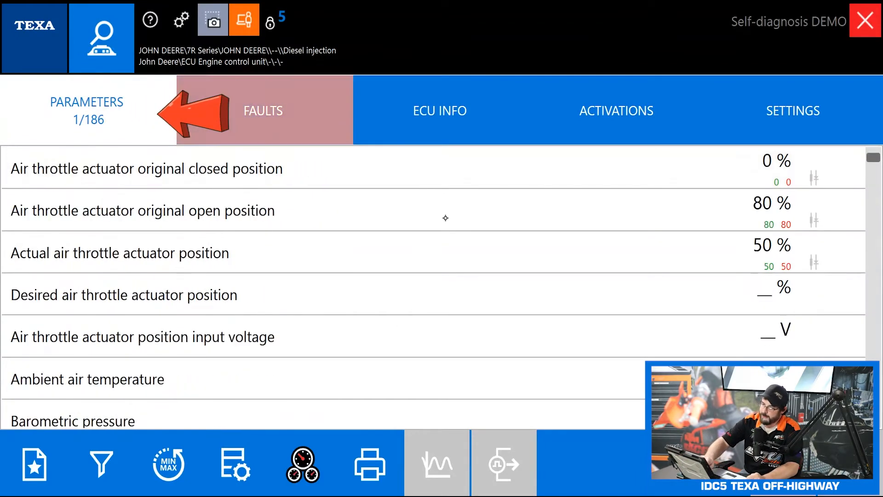
{"action": "scroll", "scroll_direction": "down", "scroll_amount": 3}
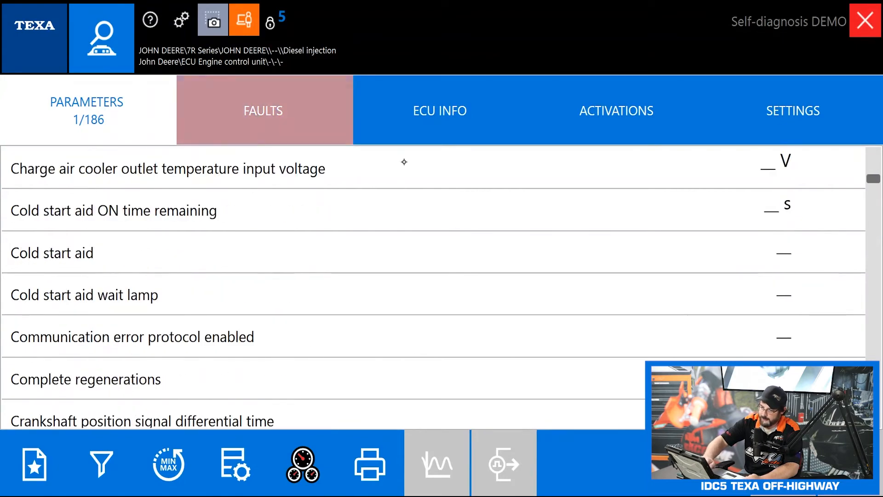
{"action": "scroll", "scroll_direction": "down", "scroll_amount": 3}
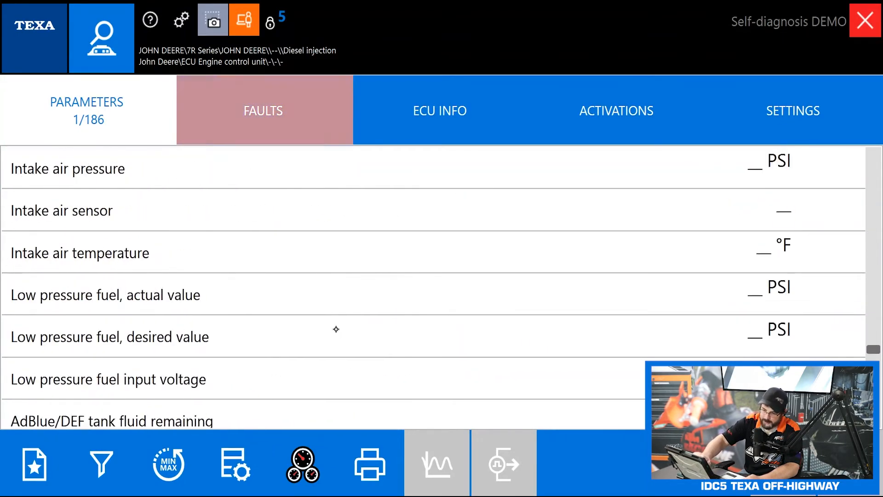
{"action": "scroll", "scroll_direction": "down", "scroll_amount": 3}
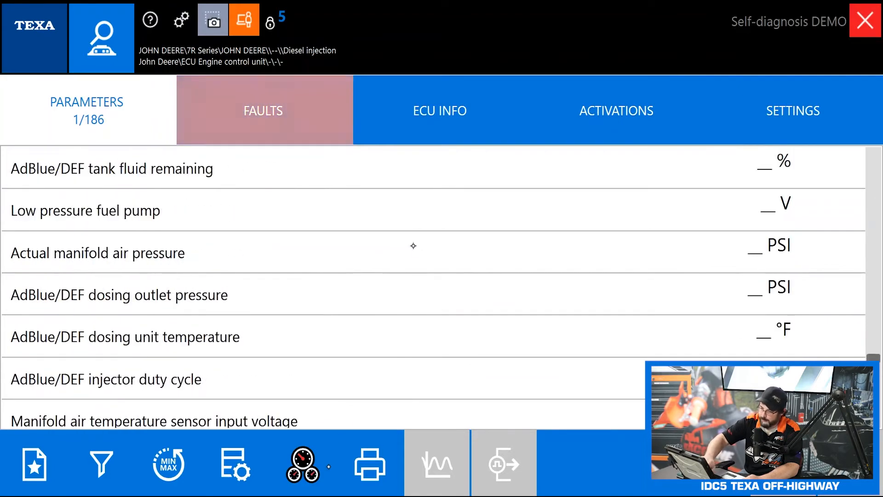
{"action": "scroll", "scroll_direction": "down", "scroll_amount": 3}
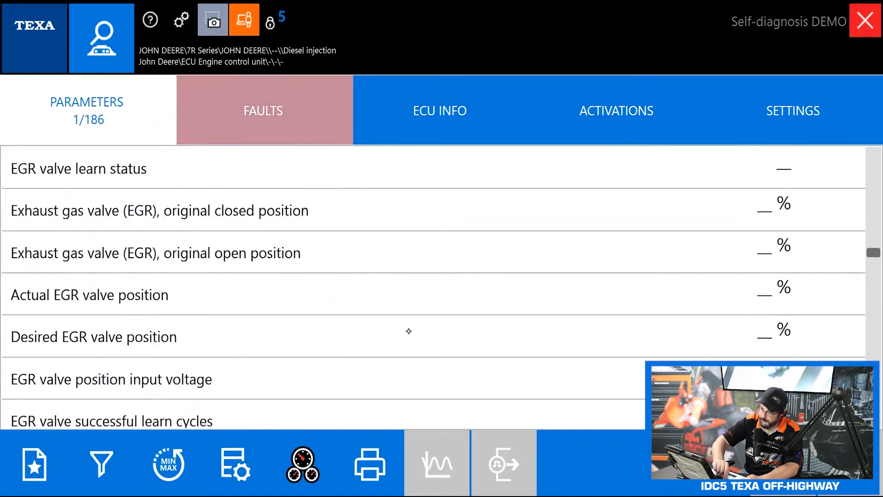
{"action": "scroll", "scroll_direction": "down", "scroll_amount": 3}
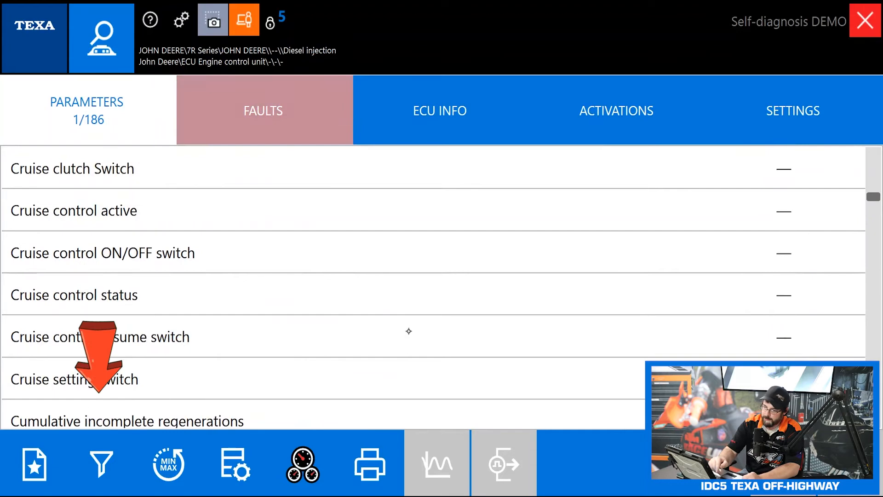
{"action": "left_click", "coordinate": [235, 464]}
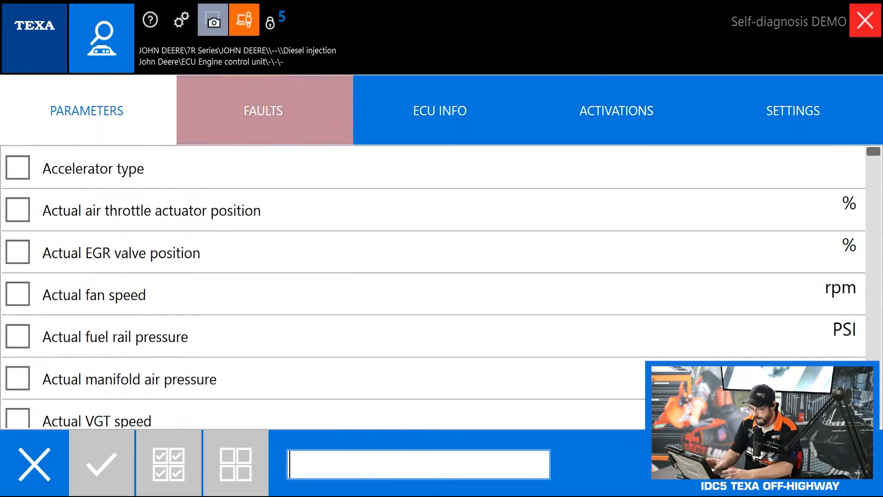
- Search the parameter checklist for EGR
{"action": "type", "text": "EGR"}
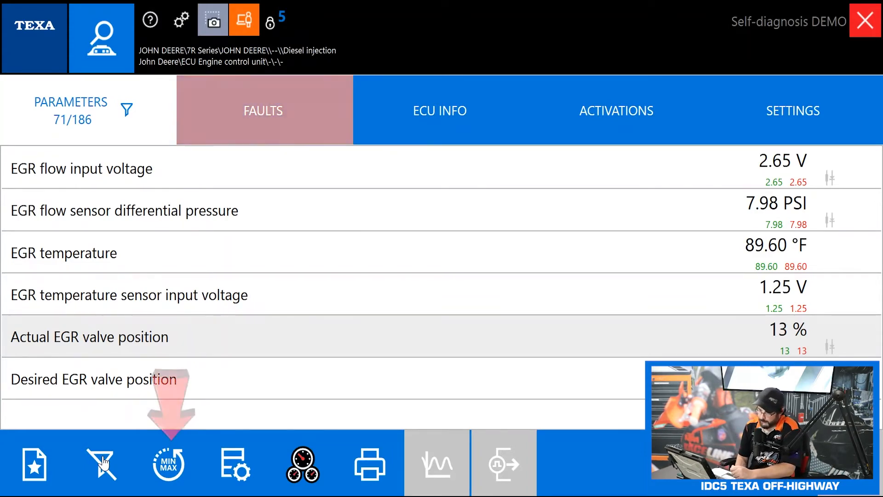
{"action": "mouse_move", "coordinate": [167, 465]}
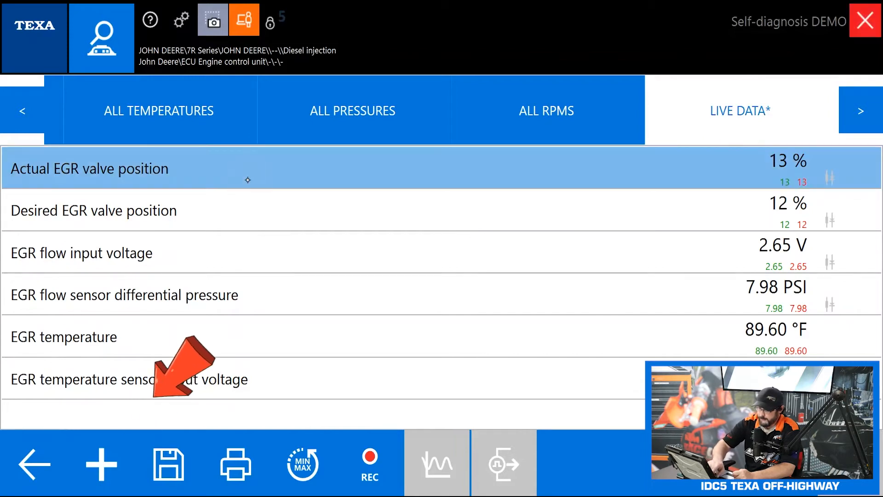
- Create a favourite parameter list named 'EGR' from the EGR-searched parameters
{"action": "left_click", "coordinate": [101, 464]}
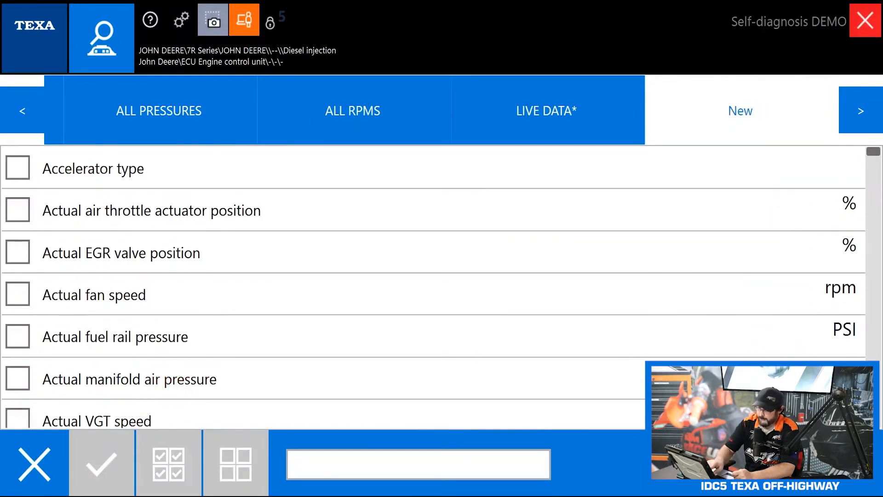
{"action": "type", "text": "E"}
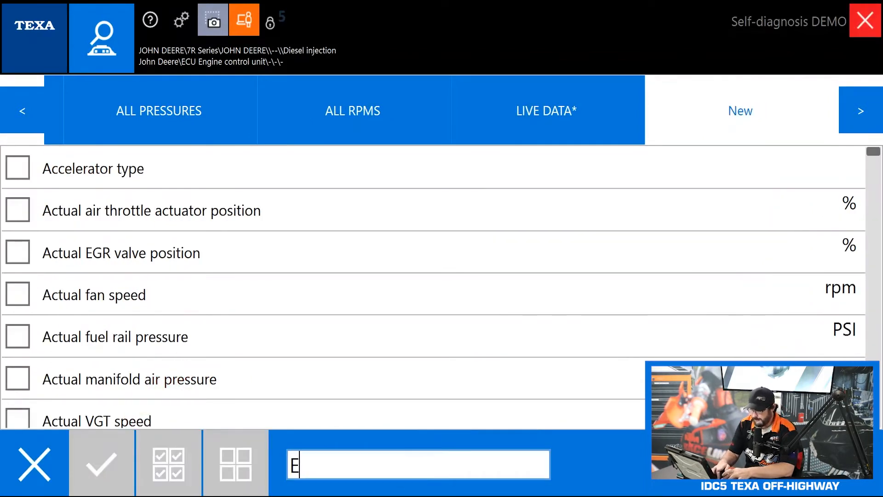
{"action": "type", "text": "GR"}
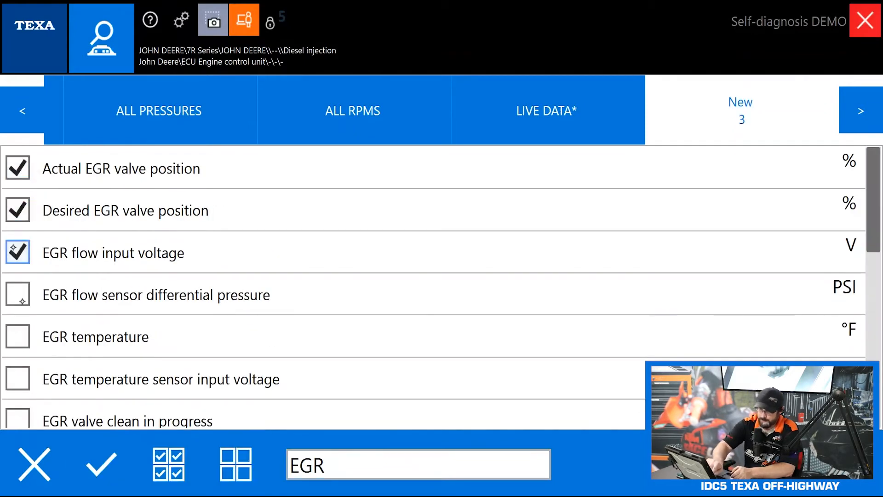
{"action": "left_click", "coordinate": [168, 464]}
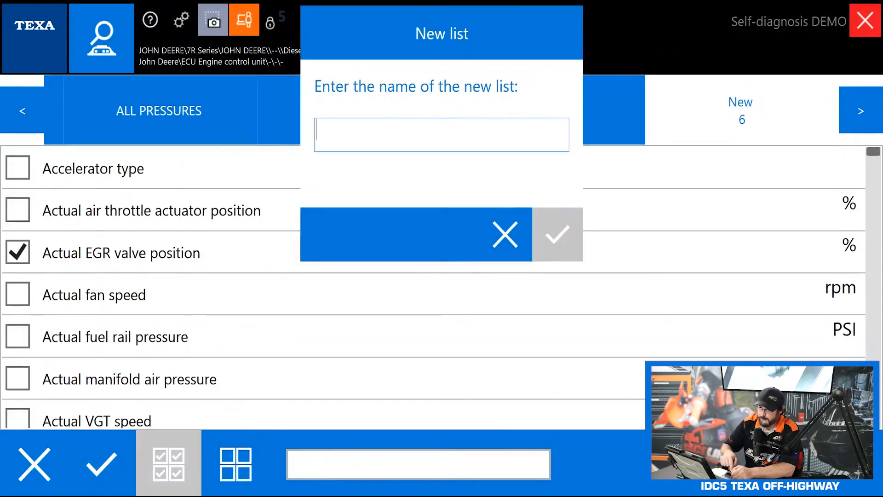
{"action": "type", "text": "EGR"}
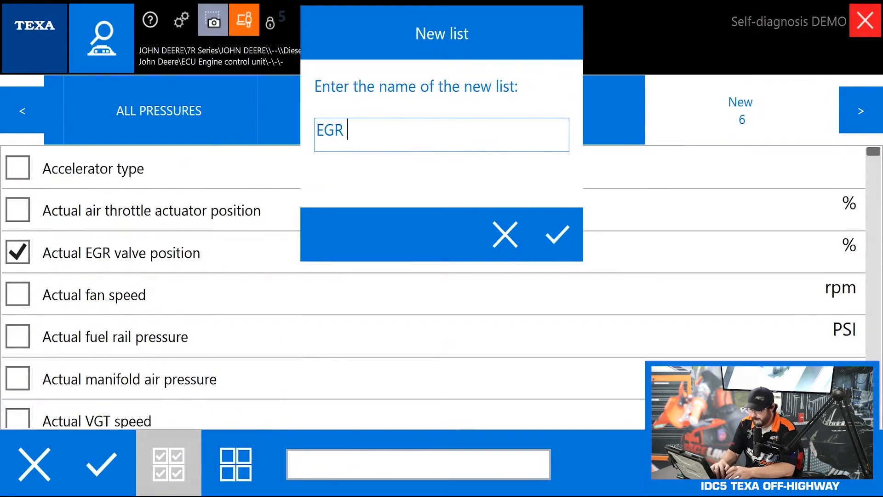
{"action": "left_click", "coordinate": [557, 233]}
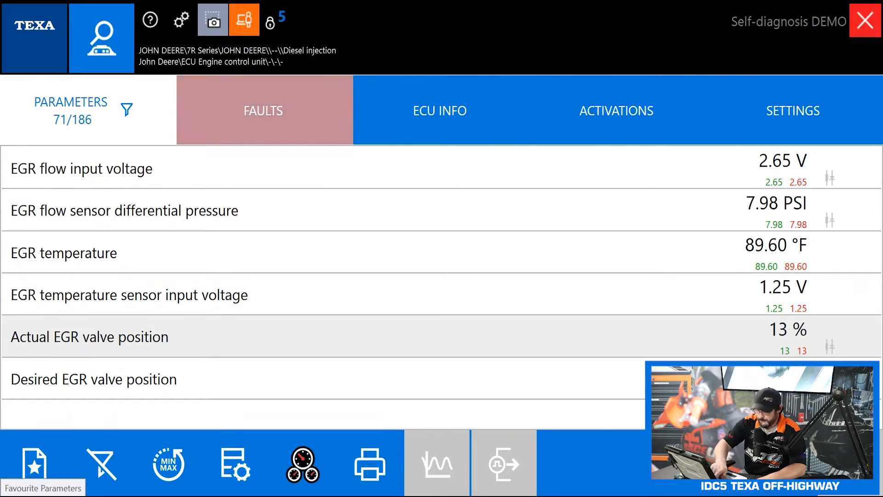
- Scroll the live parameter list down to the air throttle actuator readings
{"action": "scroll", "scroll_direction": "down", "scroll_amount": 3}
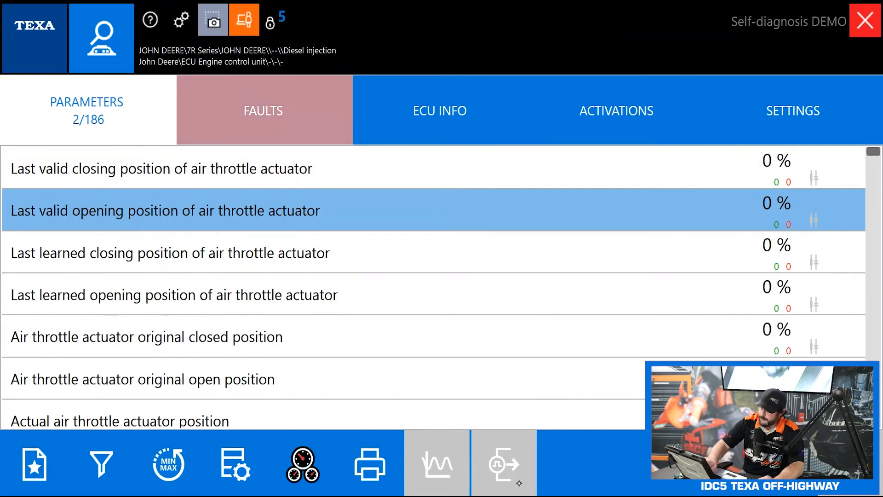
- Request the air throttle actuator wiring diagram for PowerTech PSX 6.8L Interim Tier 4 with power supply
{"action": "scroll", "scroll_direction": "down", "scroll_amount": 3}
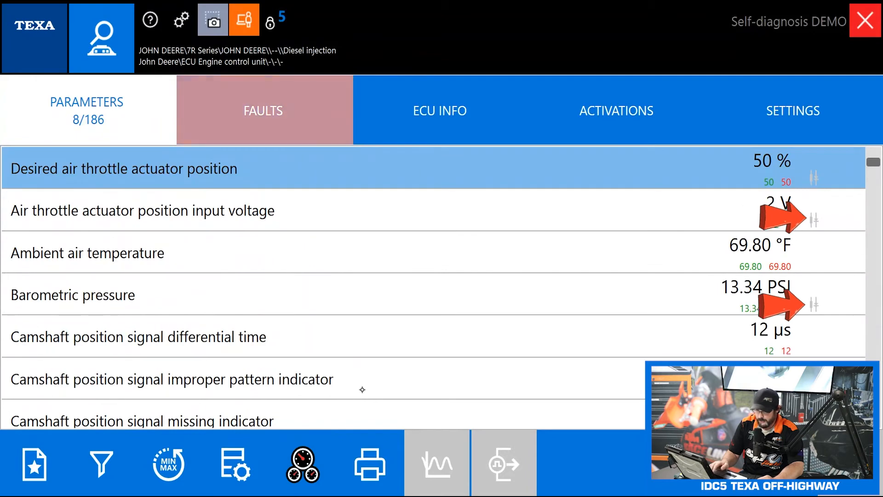
{"action": "scroll", "scroll_direction": "up", "scroll_amount": 3}
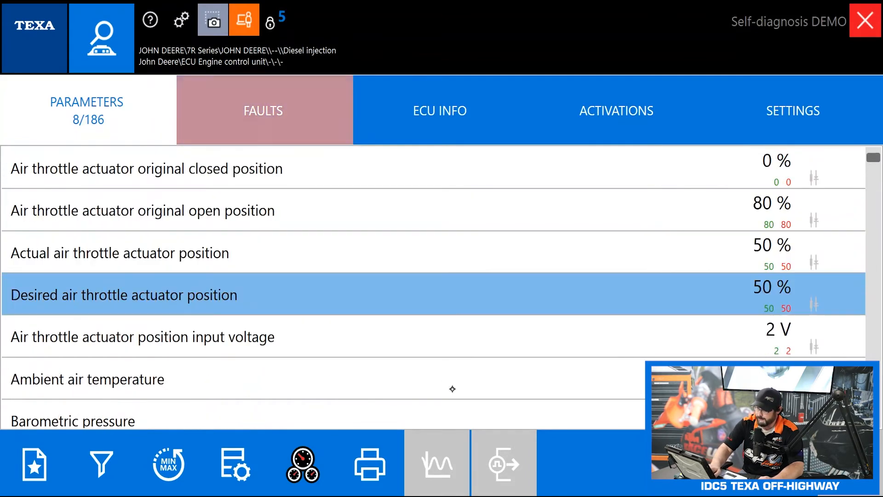
{"action": "left_click", "coordinate": [141, 210]}
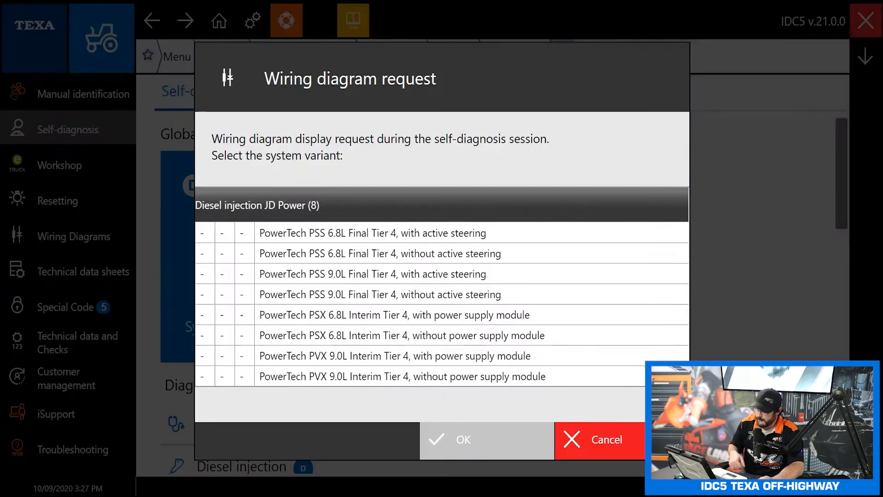
{"action": "left_click", "coordinate": [394, 315]}
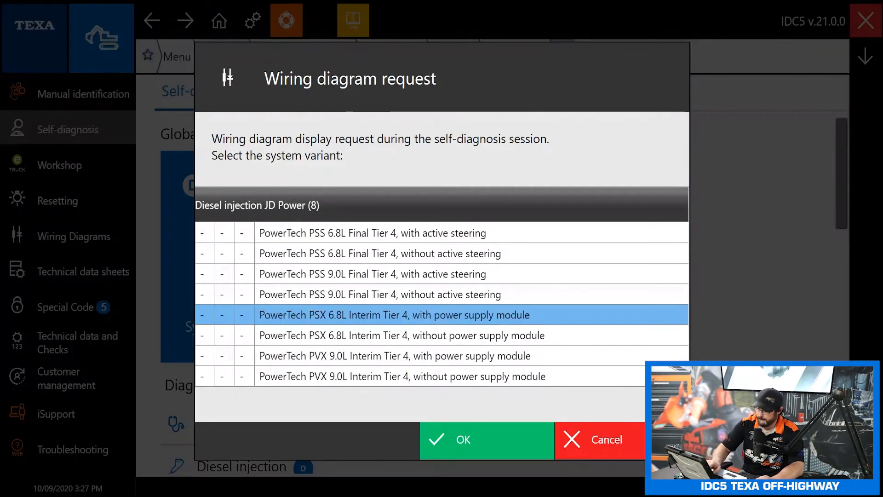
{"action": "left_click", "coordinate": [486, 439]}
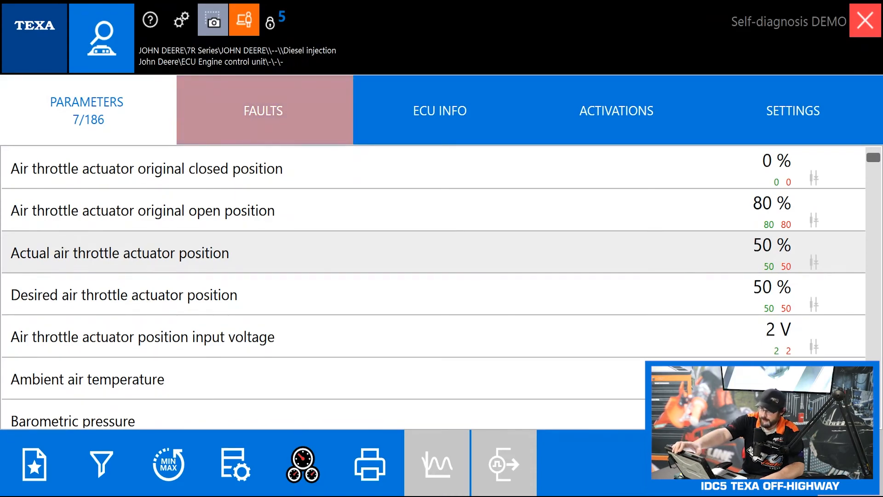
- Review the ECU INFO identification data, then switch to the ACTIVATIONS test list
{"action": "left_click", "coordinate": [439, 110]}
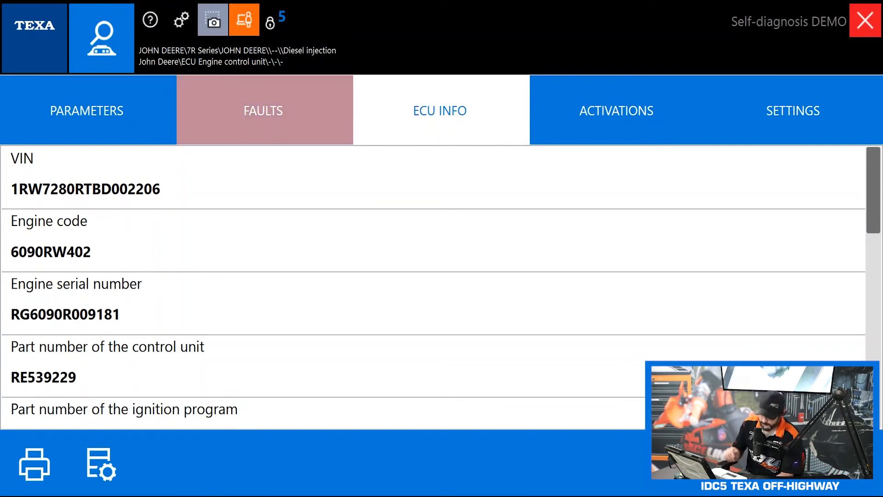
{"action": "scroll", "scroll_direction": "down", "scroll_amount": 3}
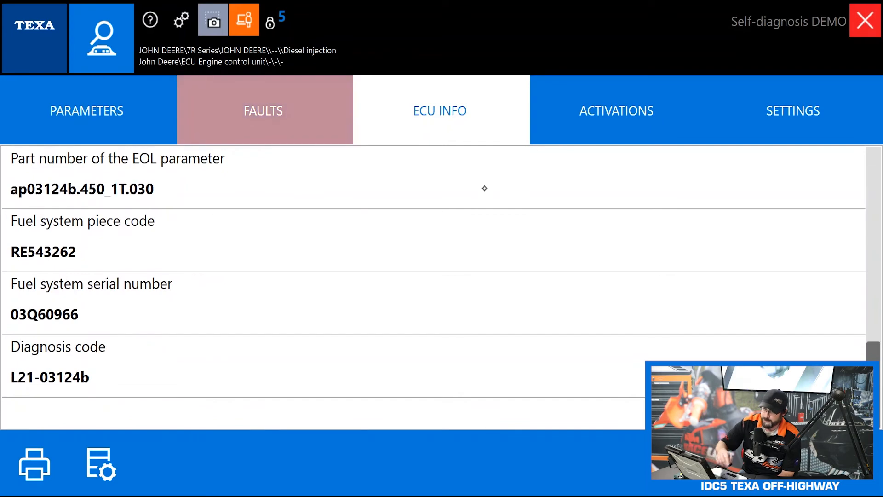
{"action": "scroll", "scroll_direction": "up", "scroll_amount": 3}
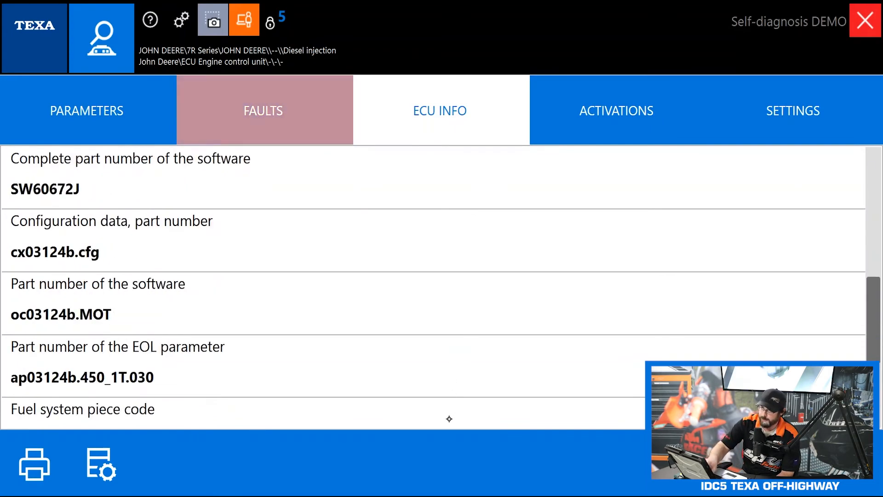
{"action": "scroll", "scroll_direction": "up", "scroll_amount": 3}
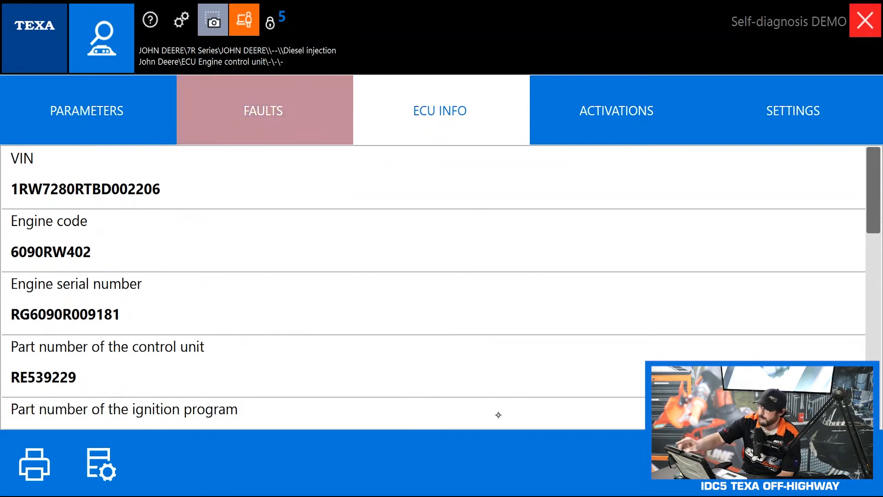
{"action": "left_click", "coordinate": [616, 110]}
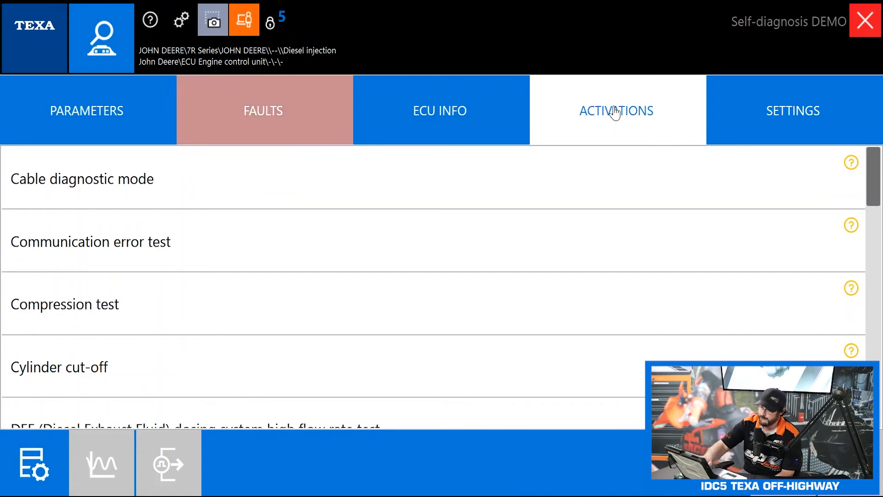
- Scroll through the ACTIVATIONS test list
{"action": "scroll", "scroll_direction": "down", "scroll_amount": 3}
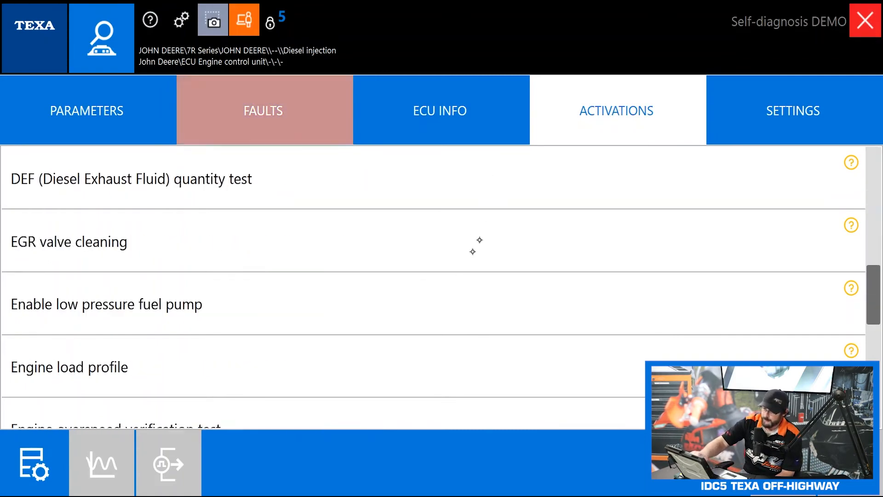
{"action": "scroll", "scroll_direction": "down", "scroll_amount": 3}
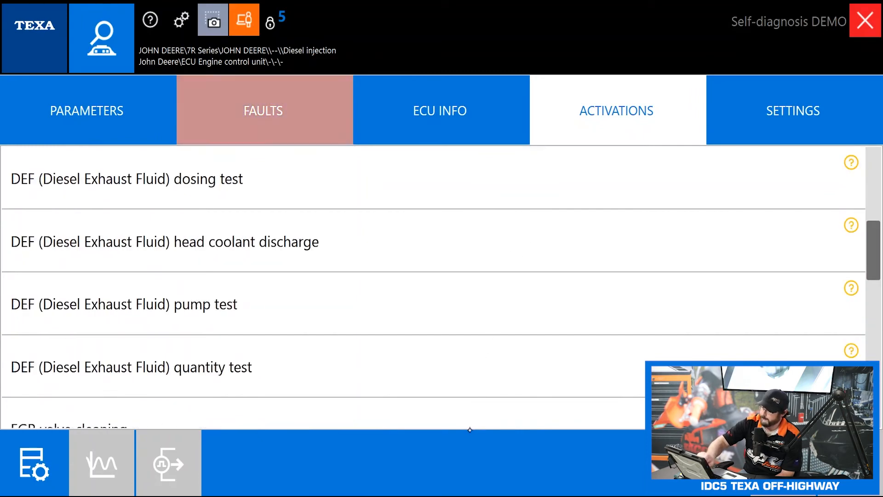
{"action": "scroll", "scroll_direction": "up", "scroll_amount": 3}
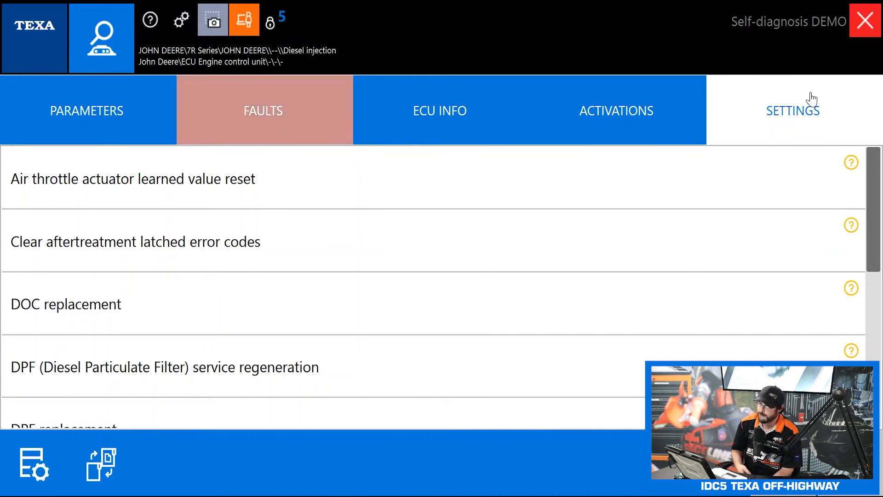
- Read the Help note for Air throttle actuator learned value reset, then close it
{"action": "scroll", "scroll_direction": "down", "scroll_amount": 3}
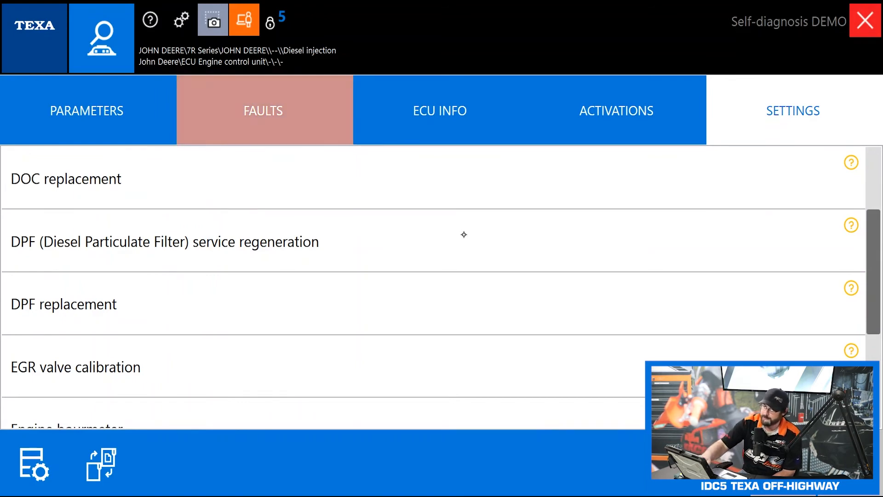
{"action": "scroll", "scroll_direction": "down", "scroll_amount": 3}
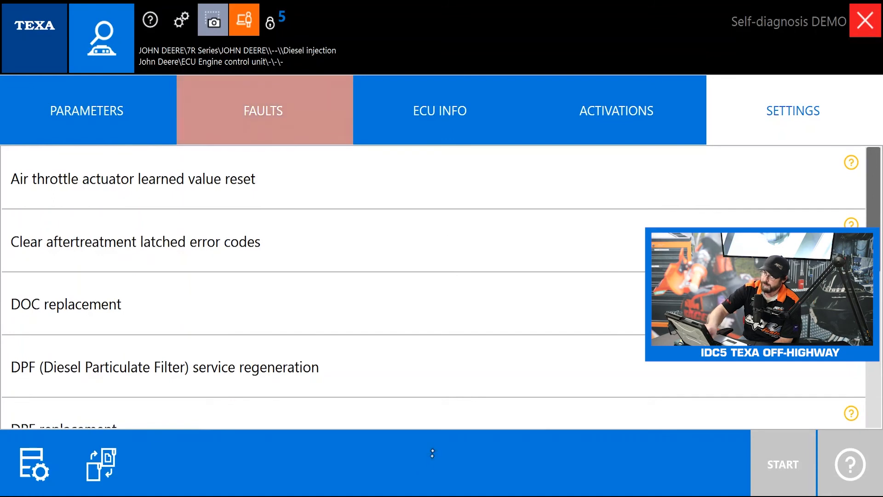
{"action": "left_click", "coordinate": [133, 179]}
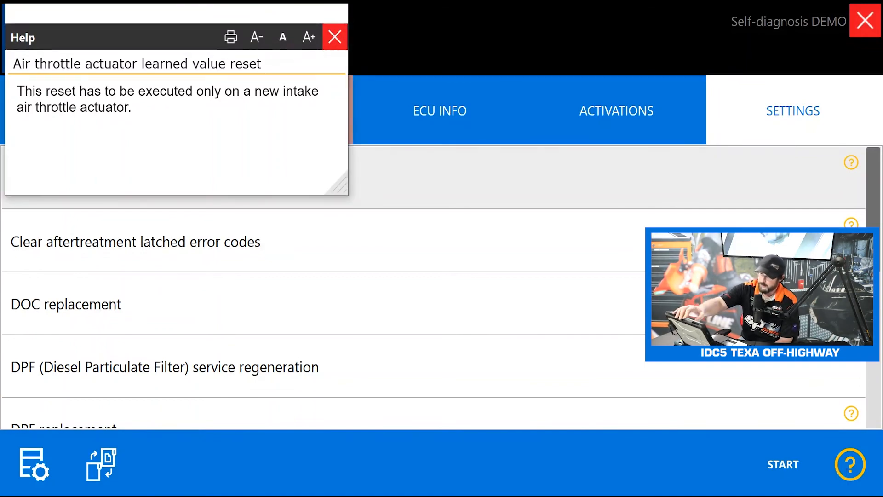
{"action": "left_click", "coordinate": [334, 37]}
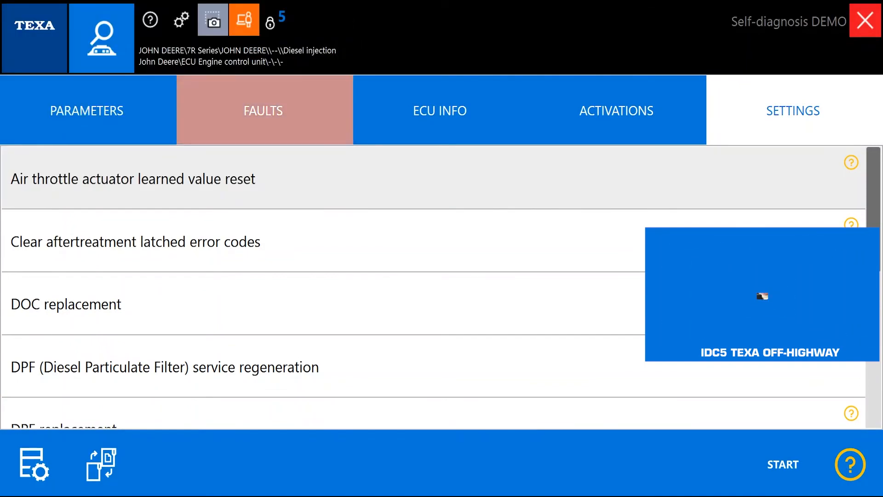